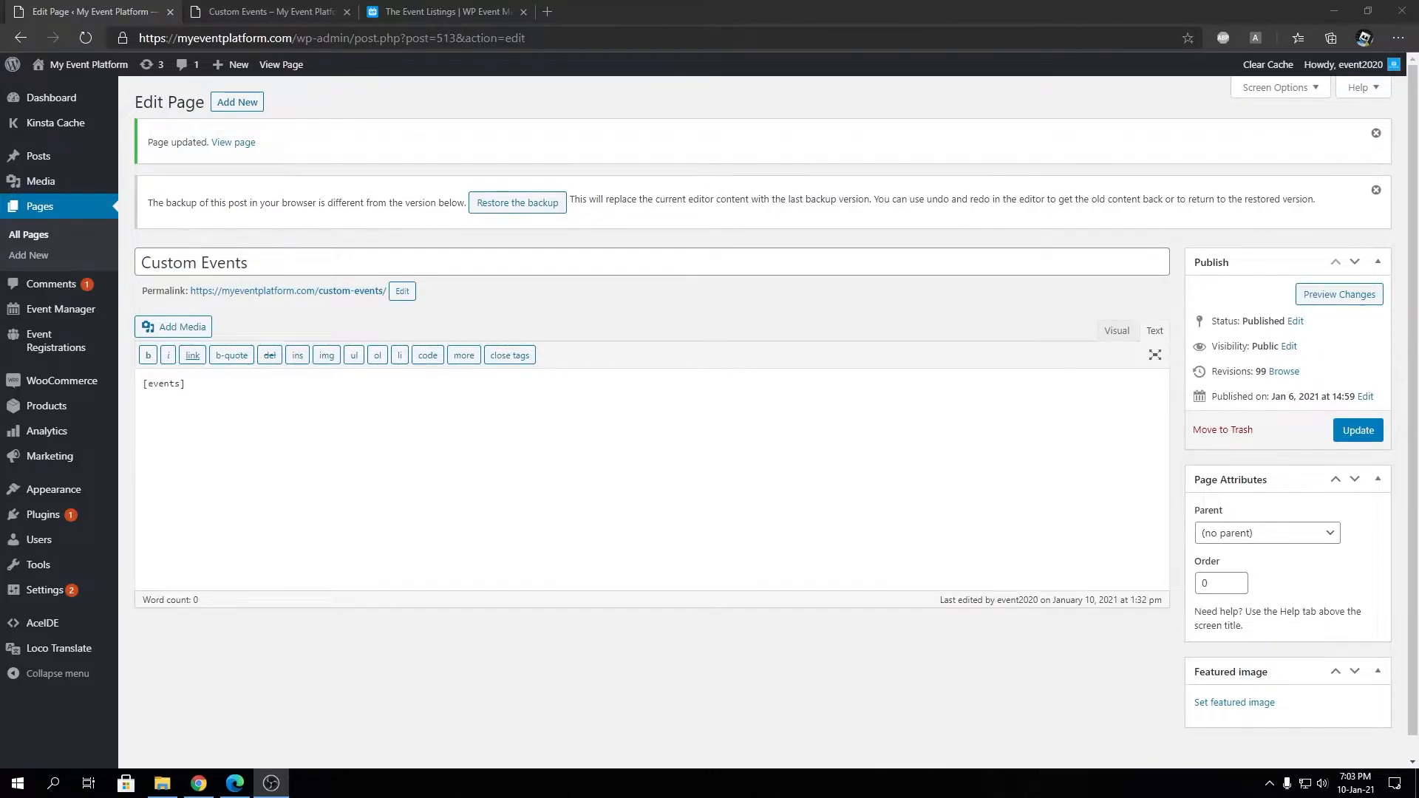
Review the event listings shortcode docs and live page, then add an empty event_online attribute to [events].
click(442, 11)
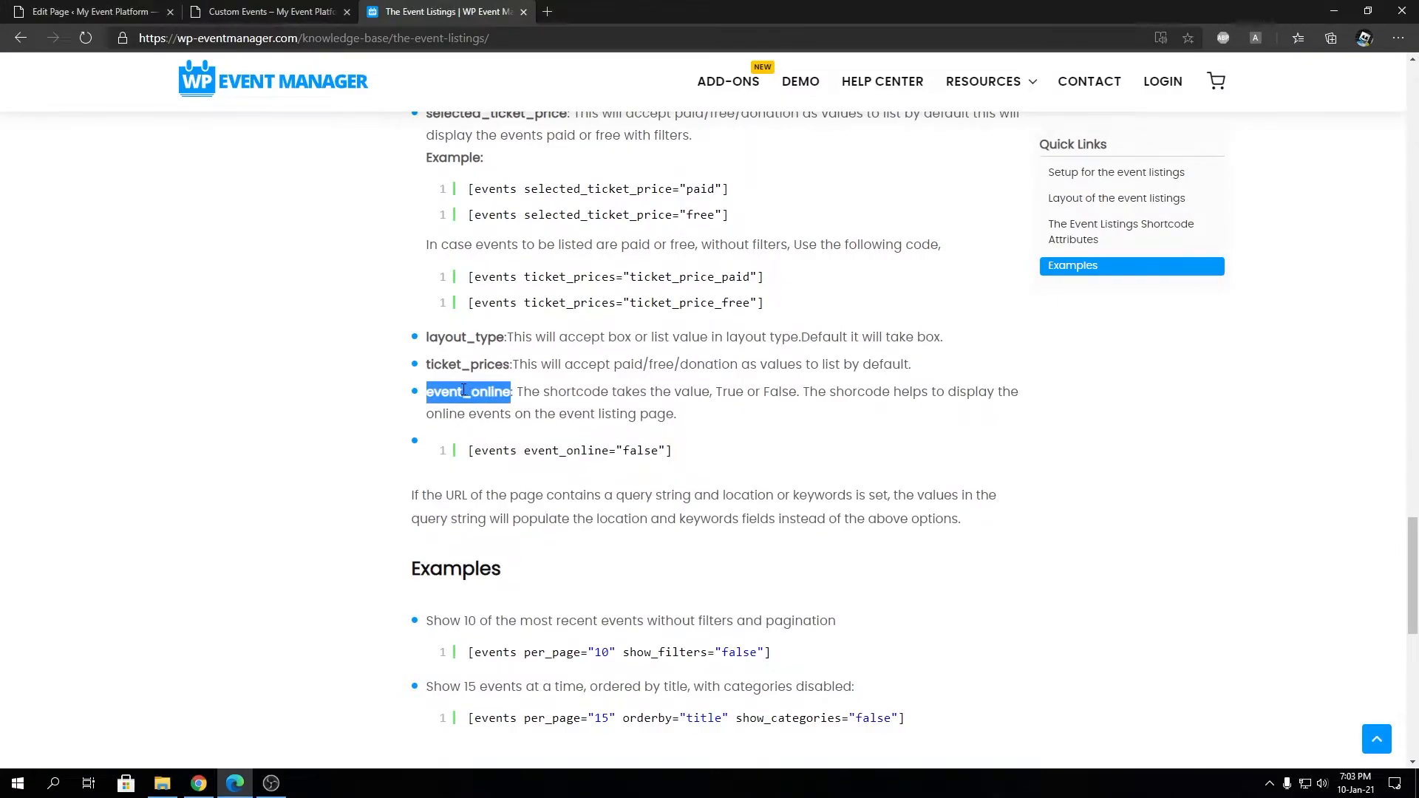
click(268, 12)
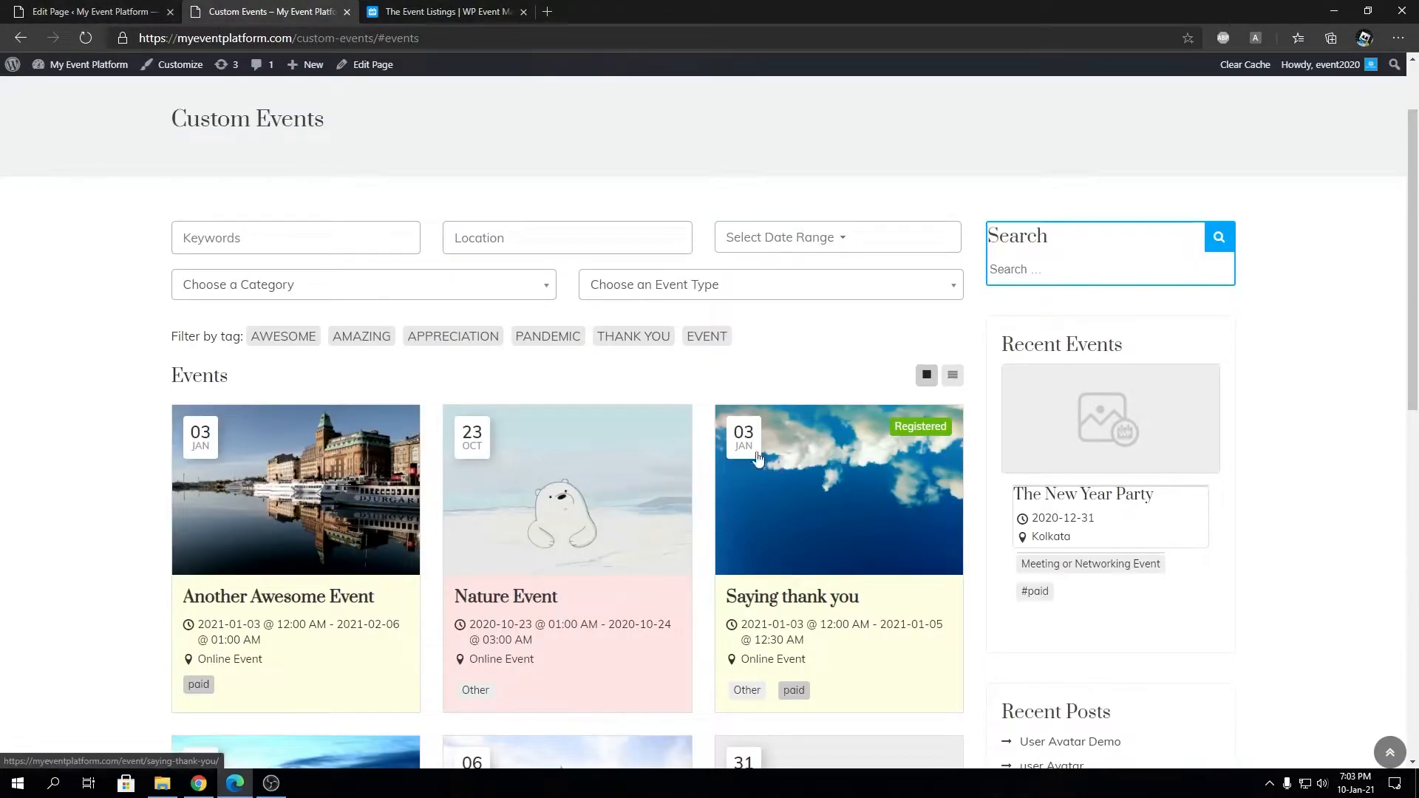
mouse_move(643, 470)
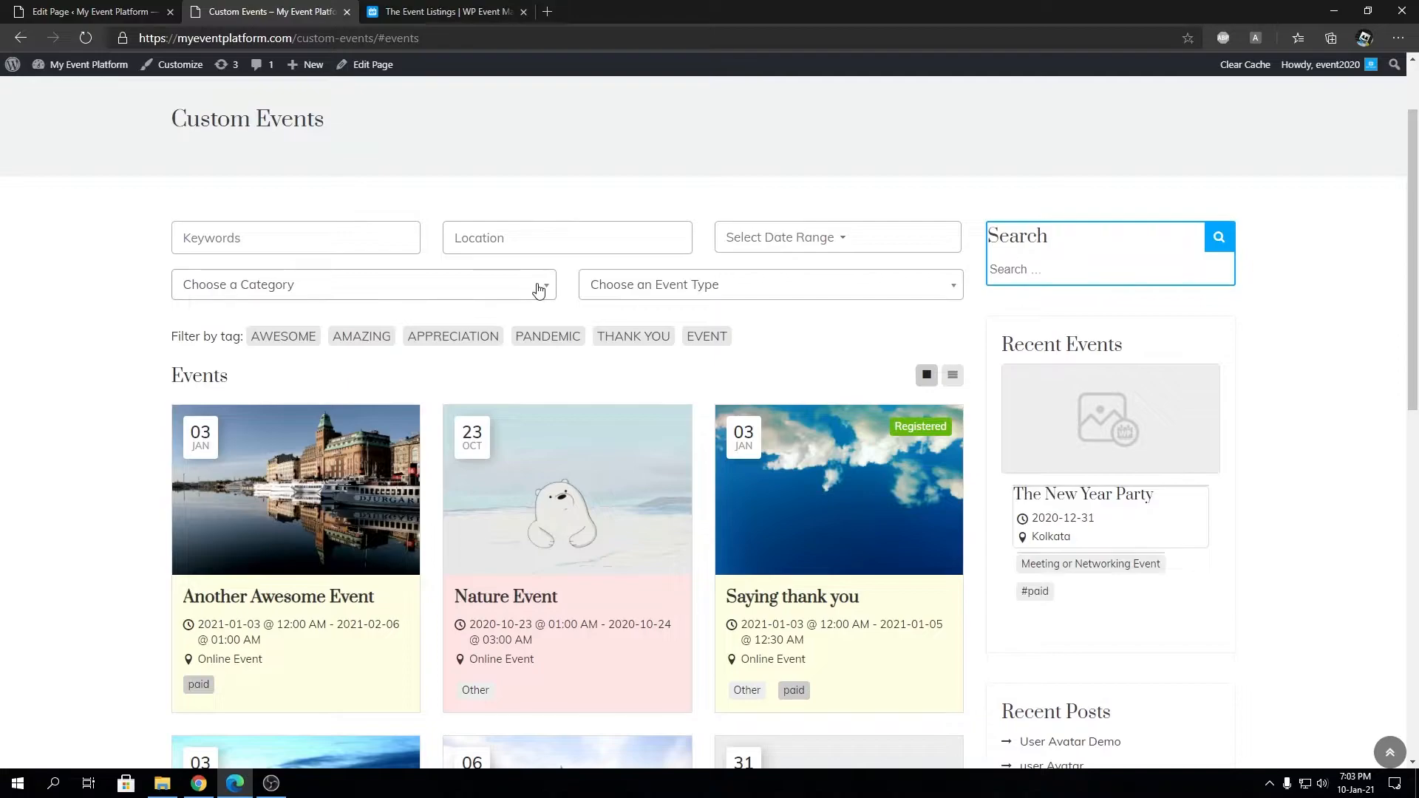
scroll(down, 3)
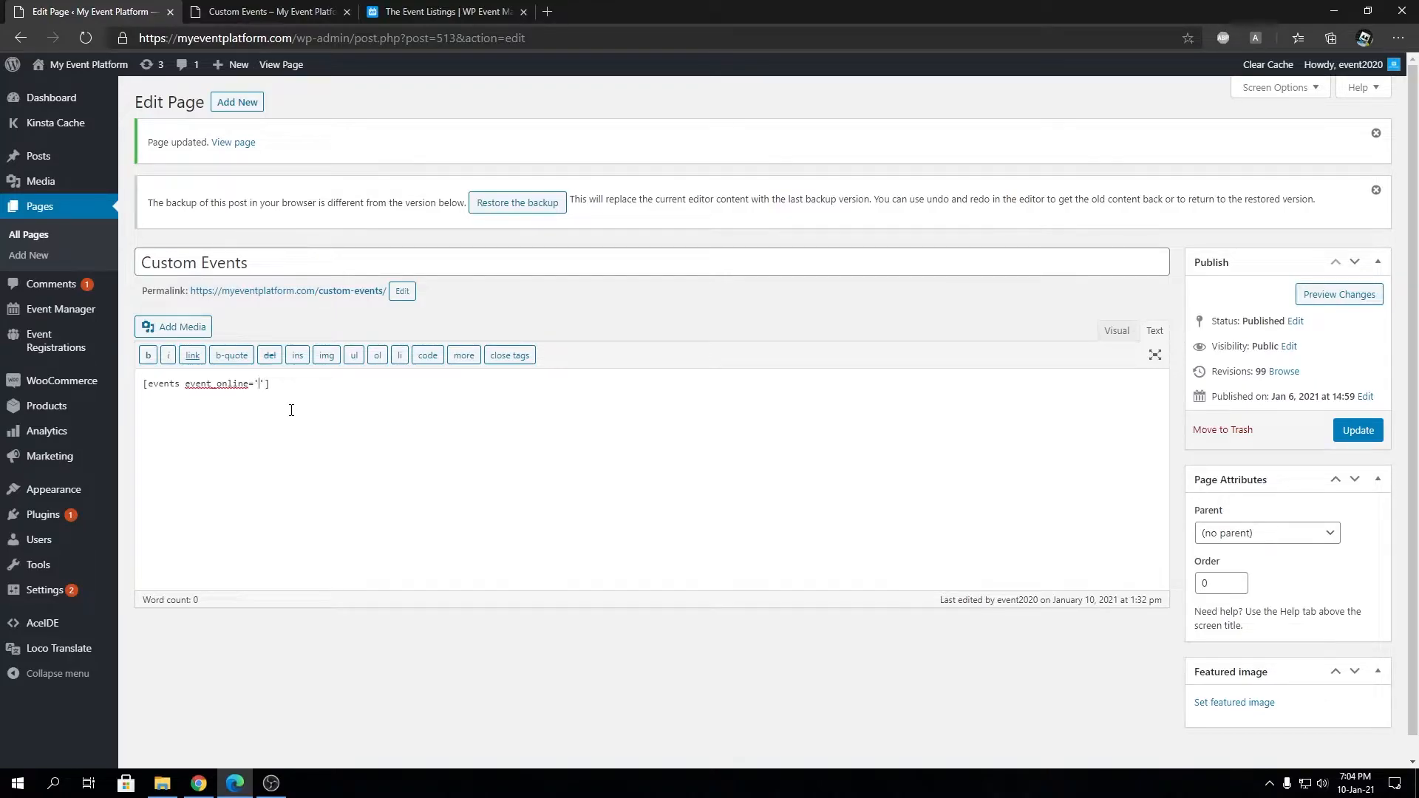
Set event_online='true', save, and confirm the live listing shows only online events.
text(true)
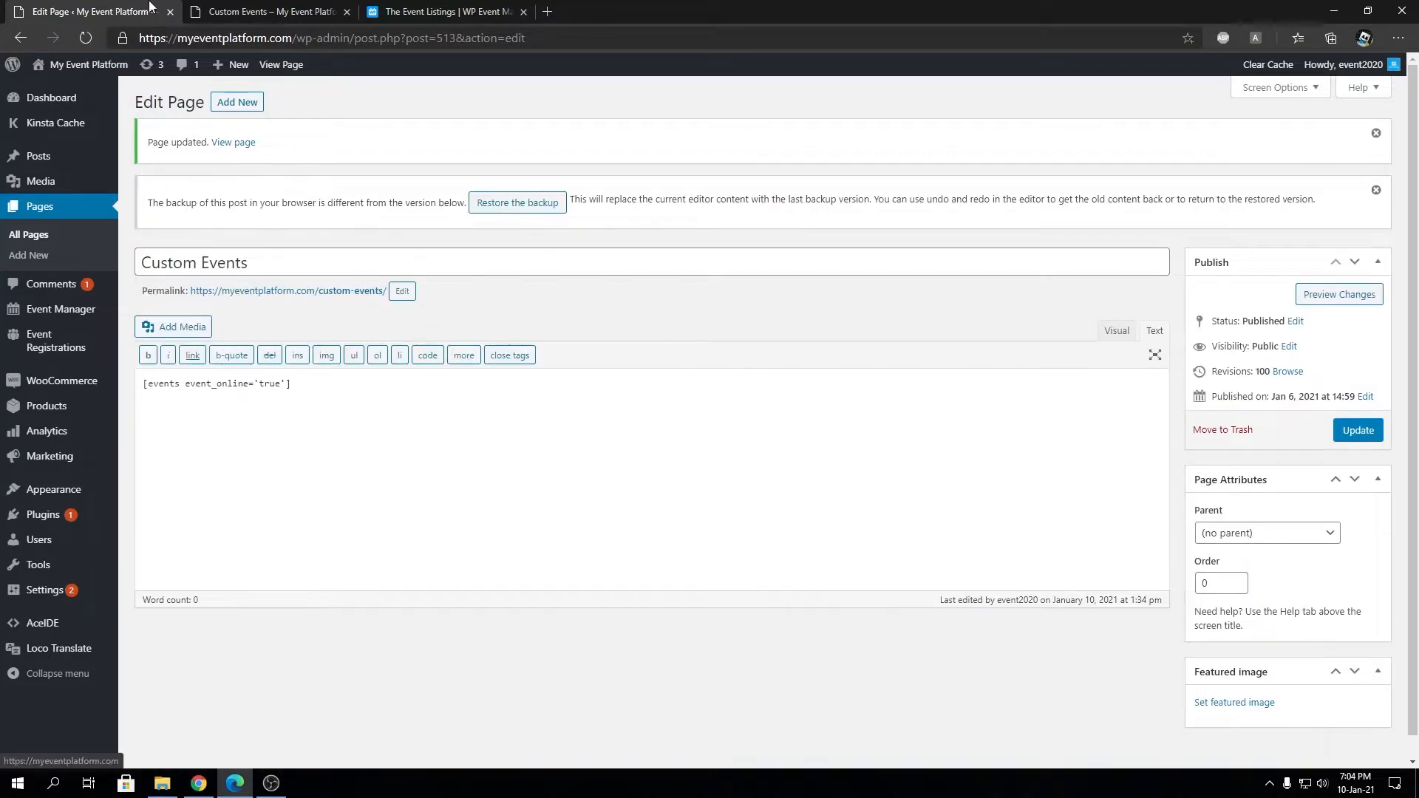
click(268, 11)
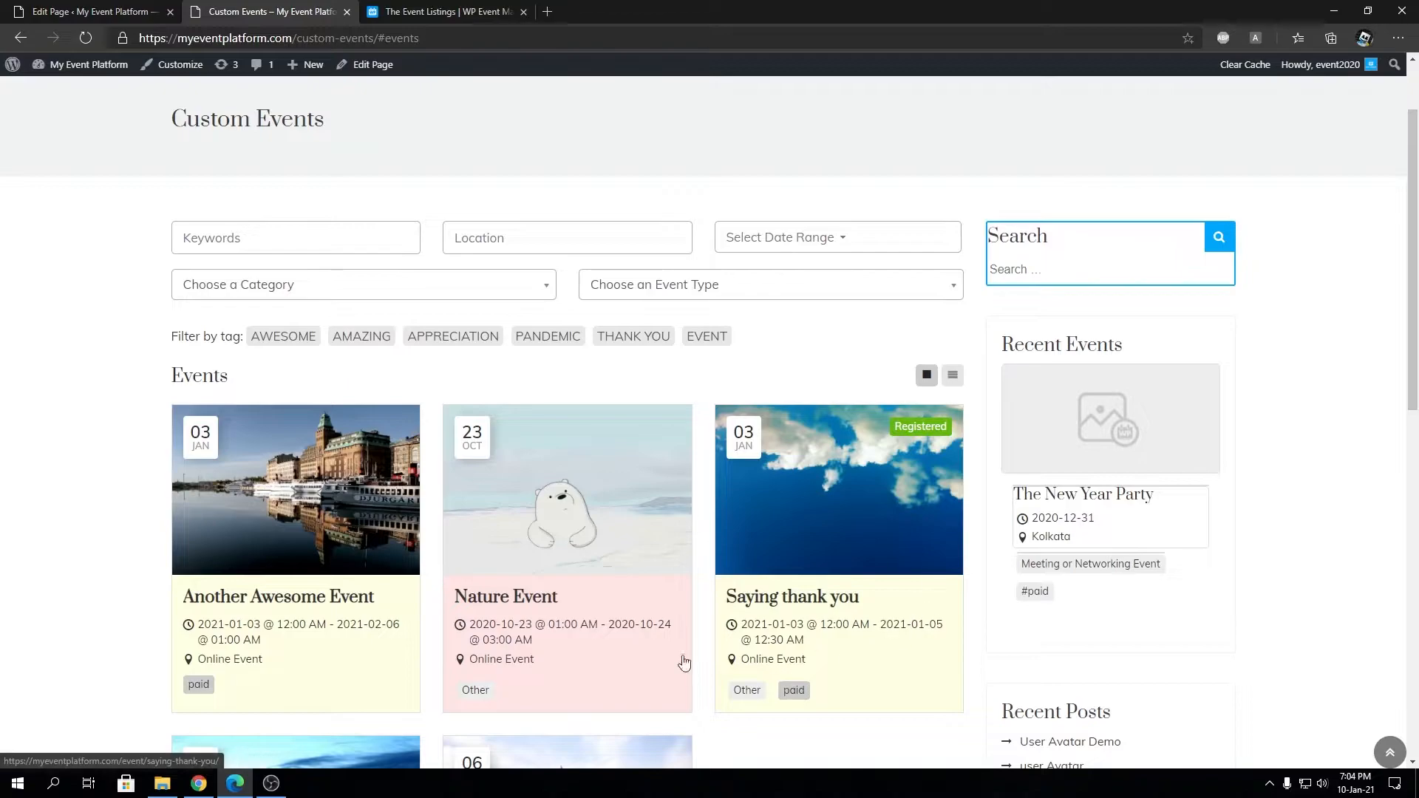
scroll(down, 3)
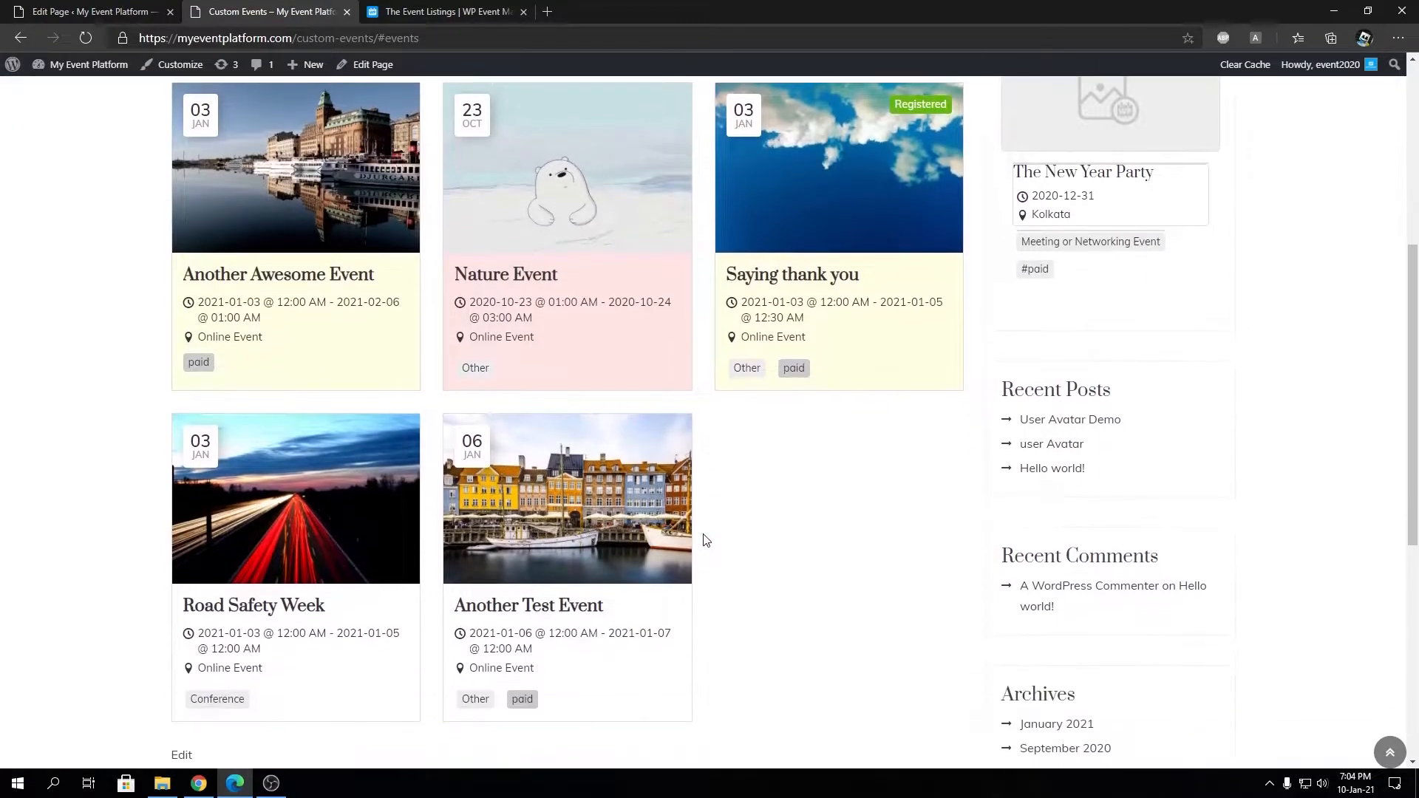
mouse_move(317, 249)
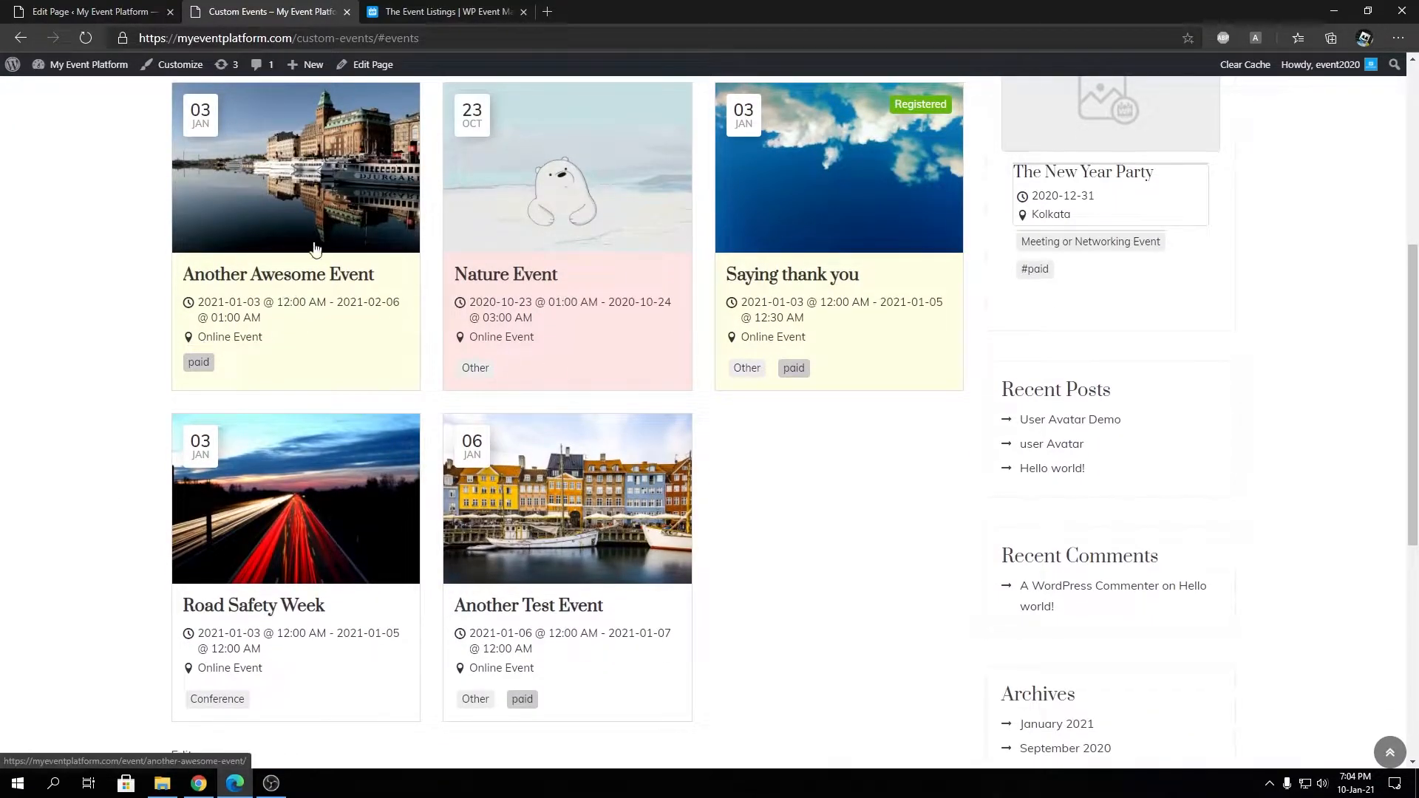
mouse_move(588, 676)
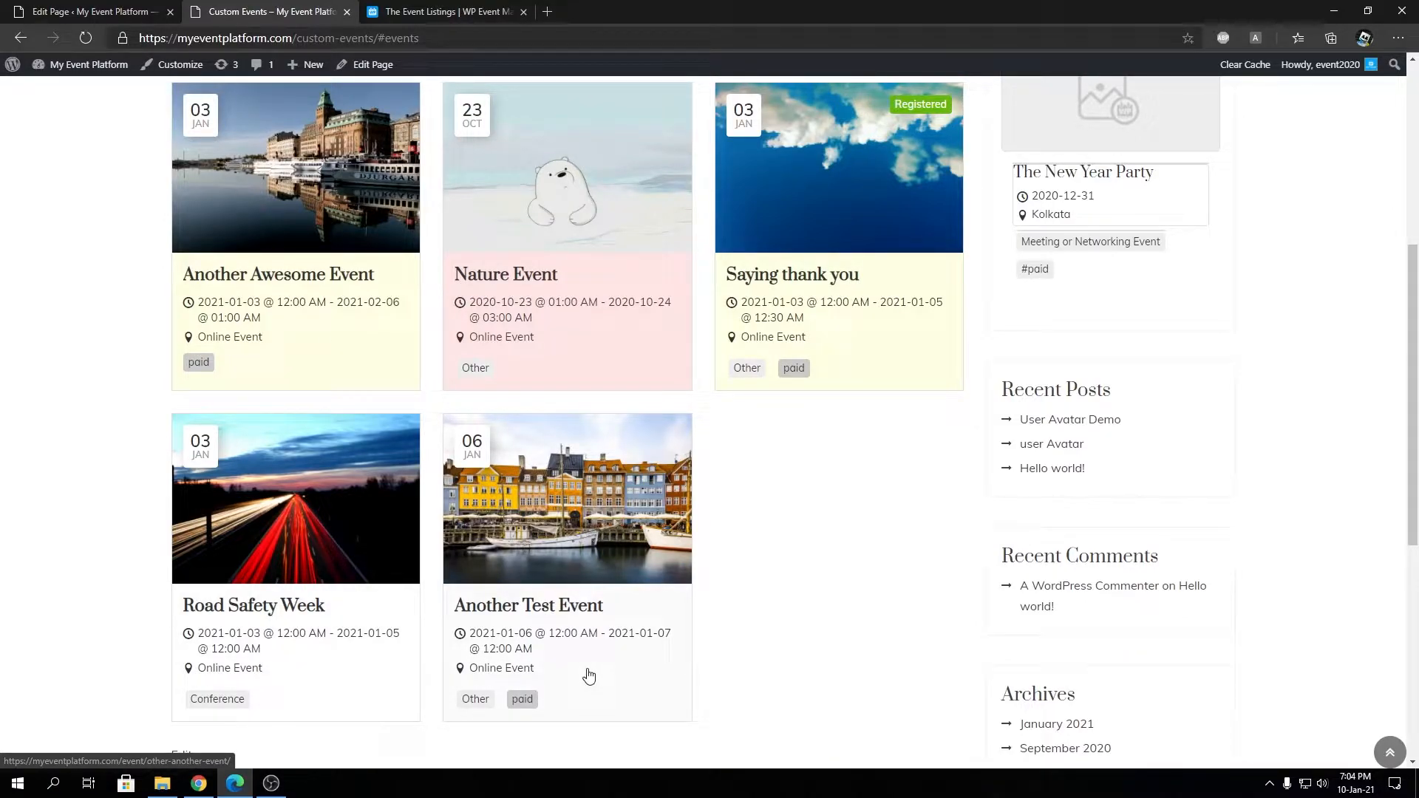
click(90, 10)
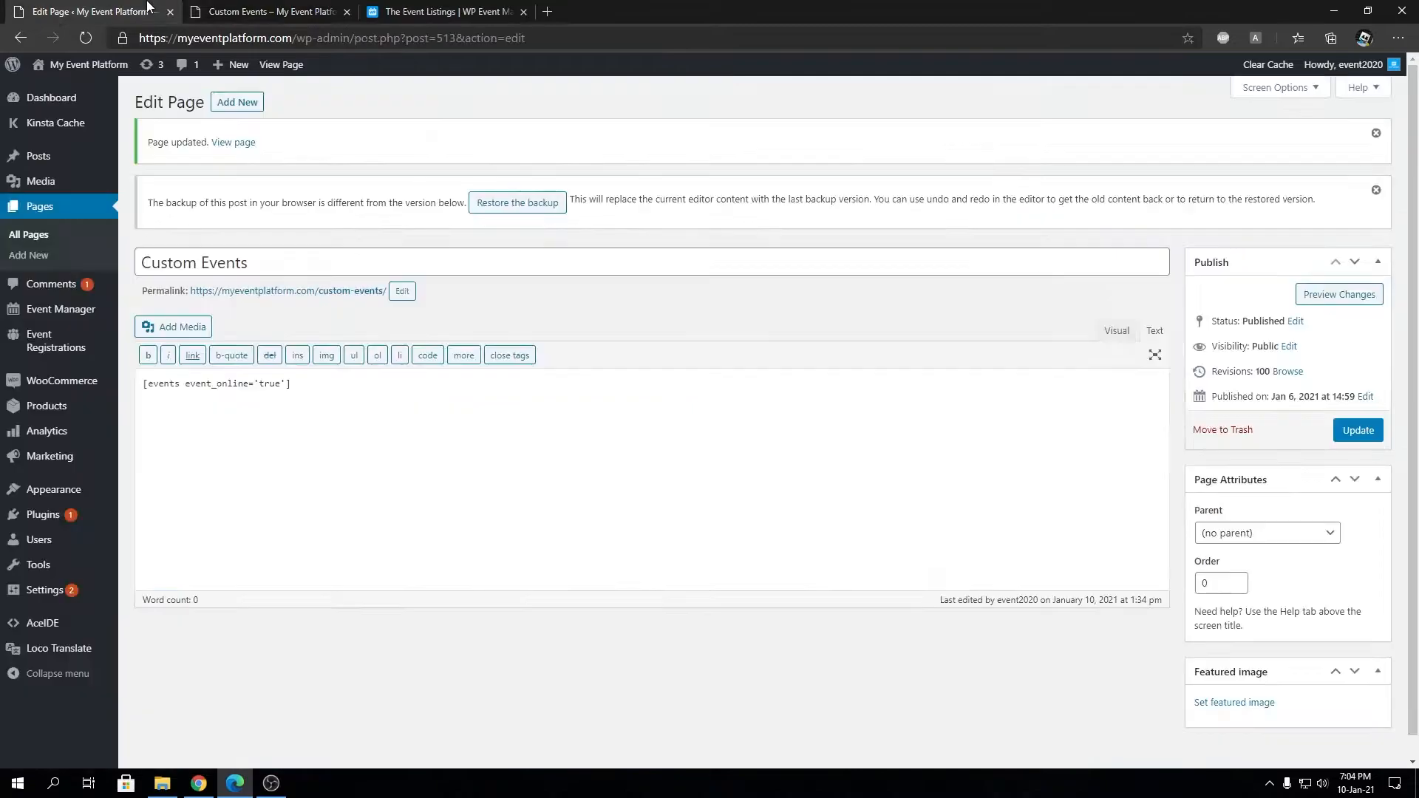
Change the shortcode to event_online='false' and save the page.
double_click(269, 384)
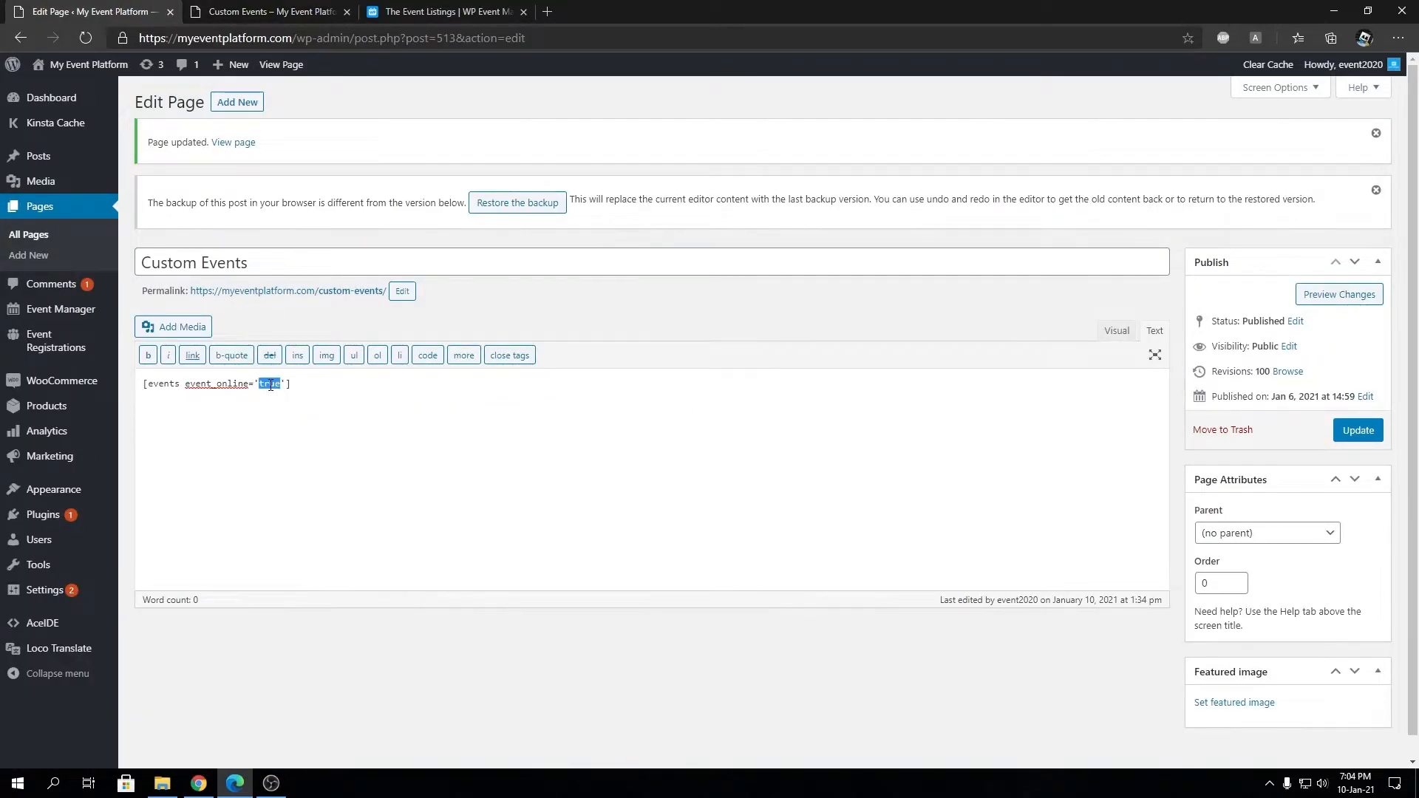
text(false)
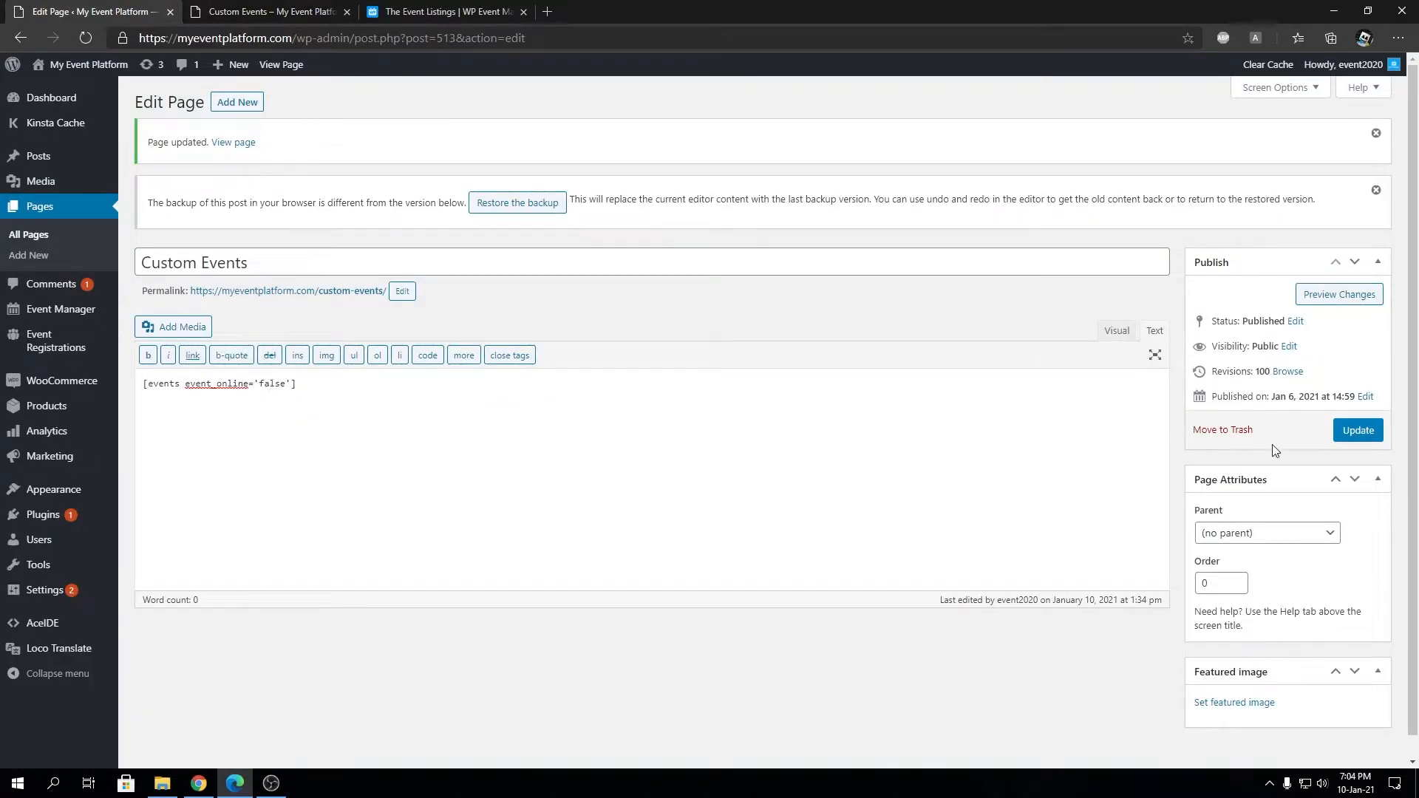
click(1357, 430)
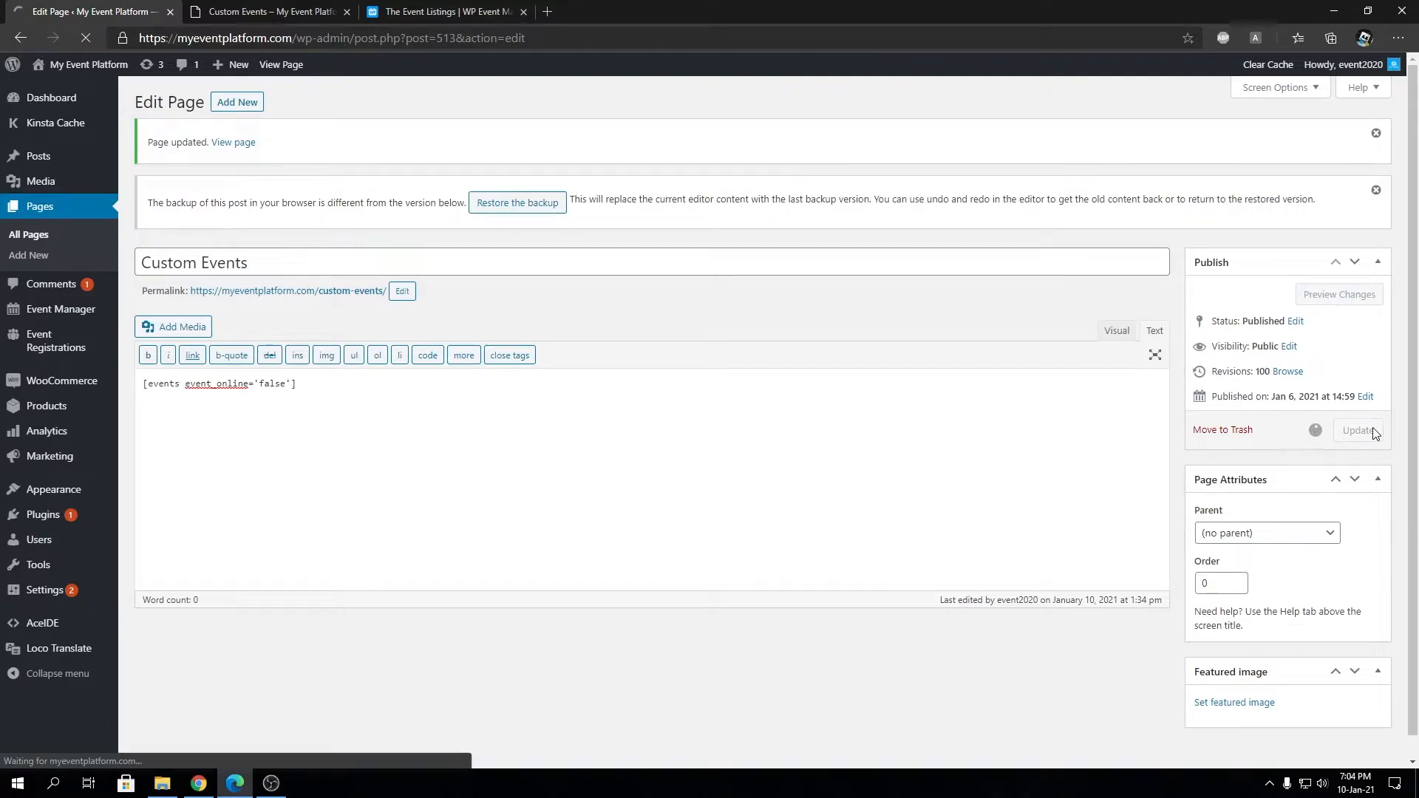
click(232, 142)
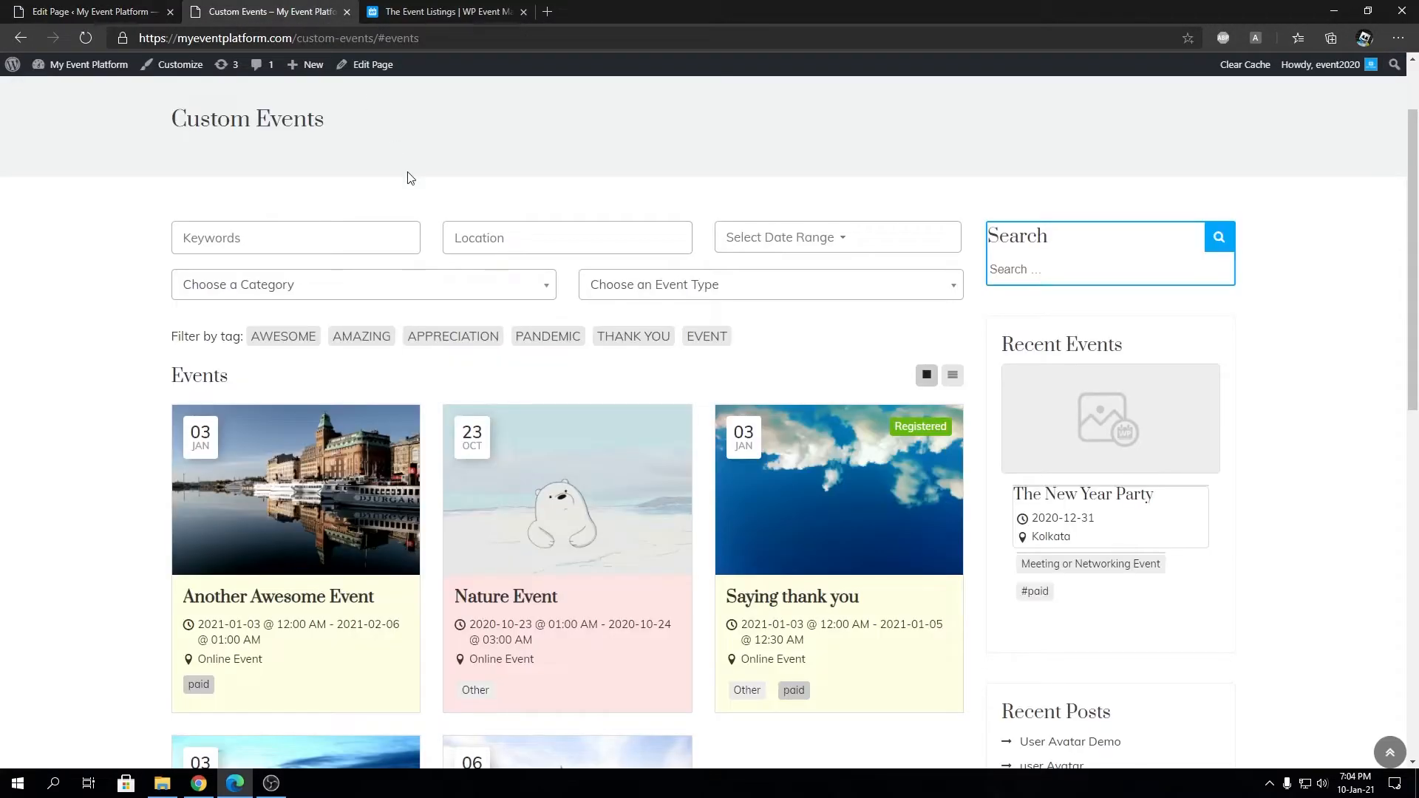
Reload the live listing to see the four Kolkata events, then go to the admin events list.
click(86, 38)
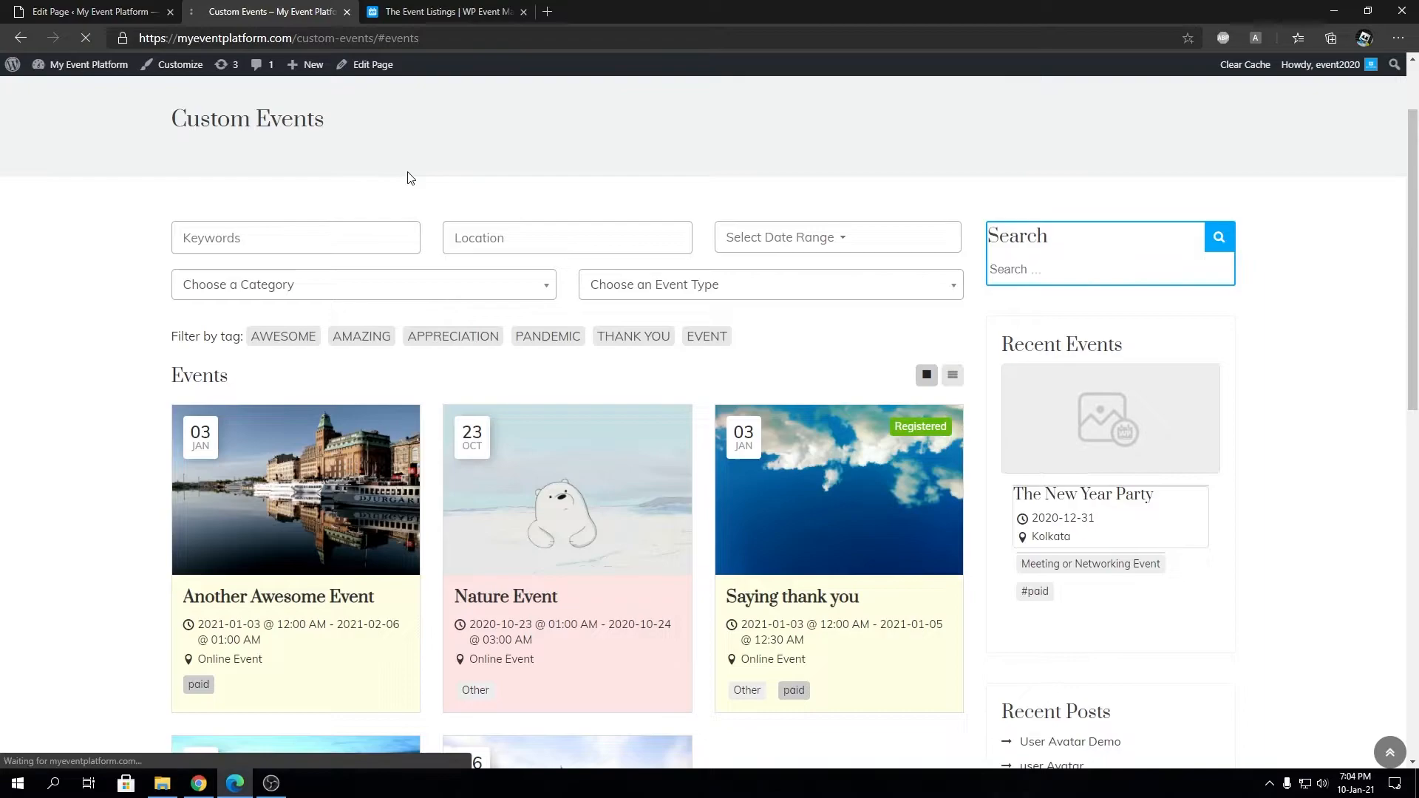
text(Kolkata)
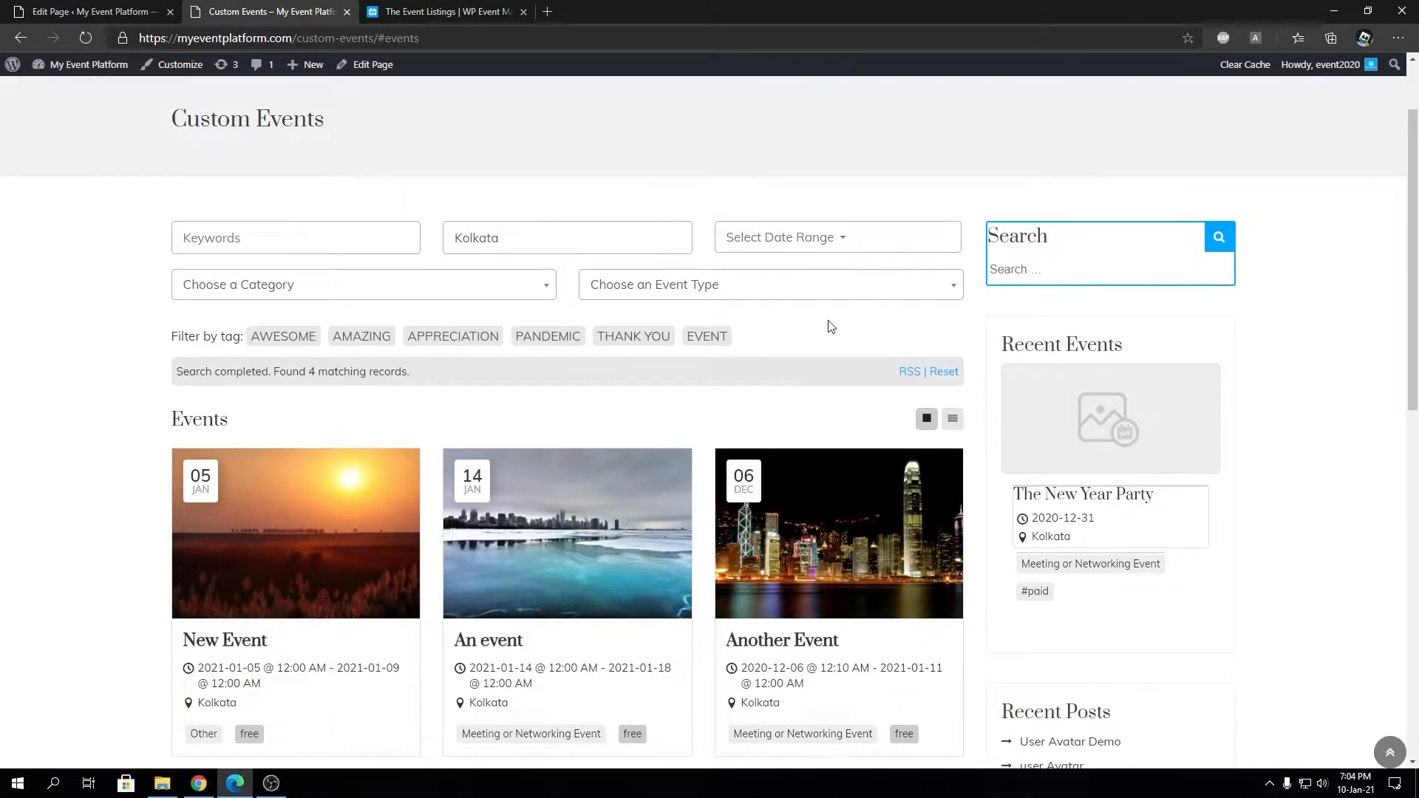
scroll(down, 3)
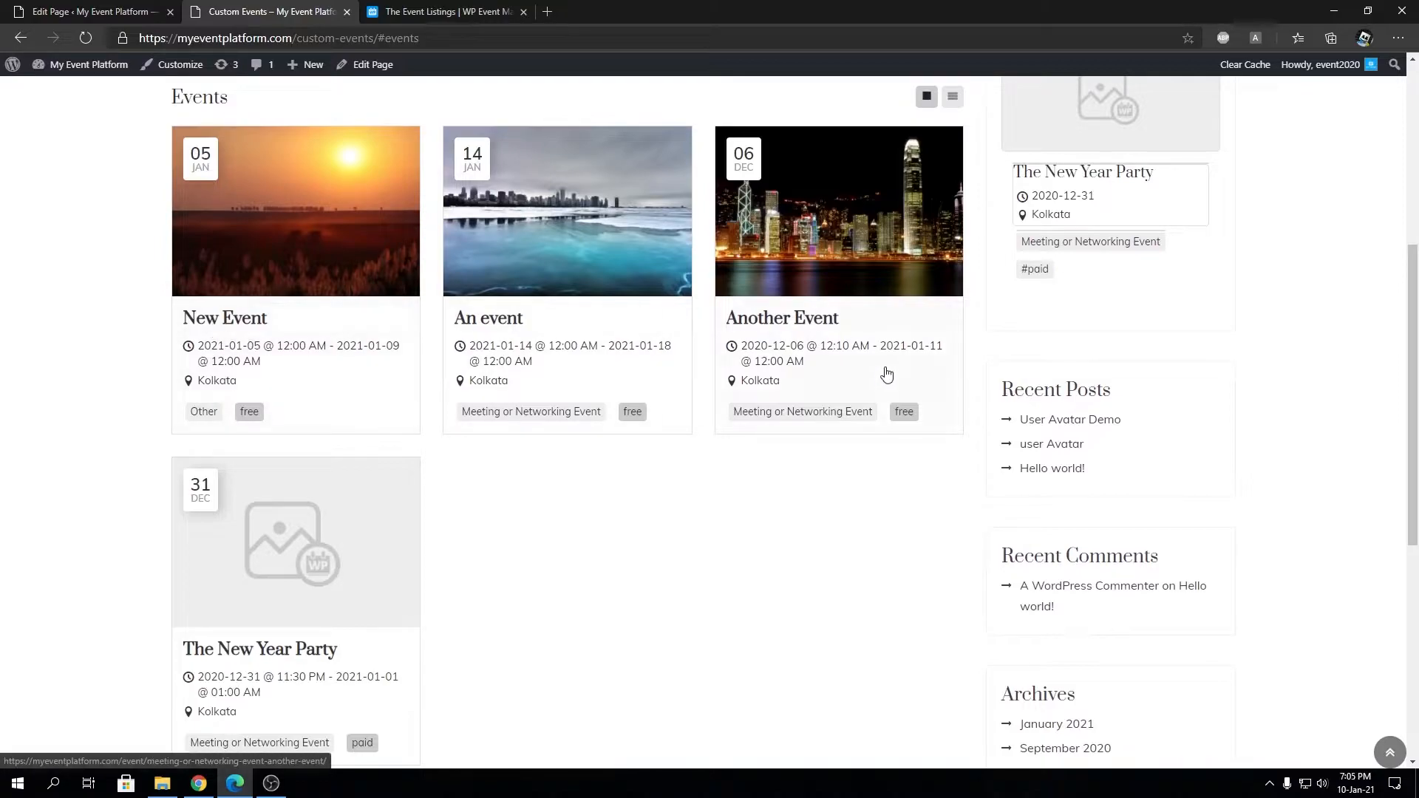
mouse_move(485, 428)
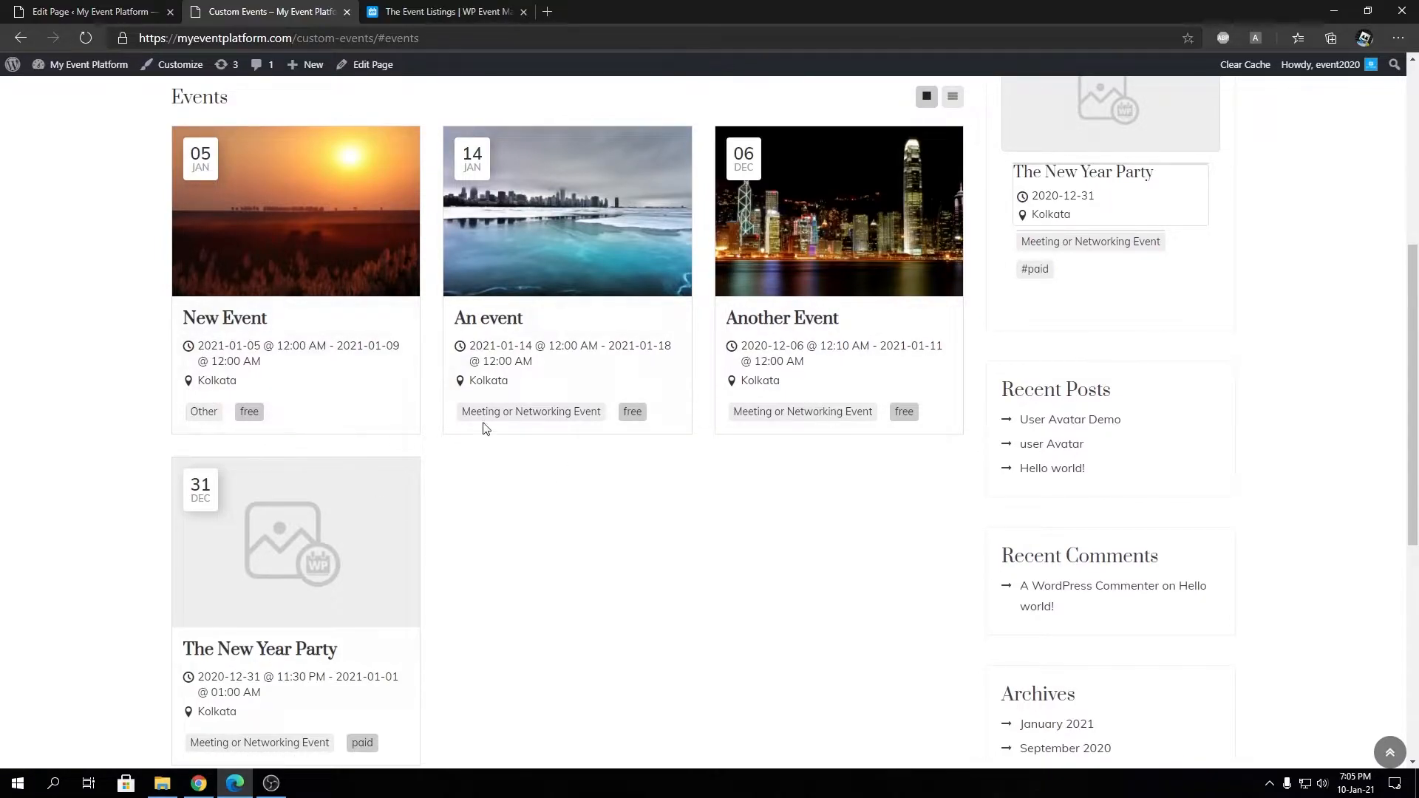
mouse_move(493, 389)
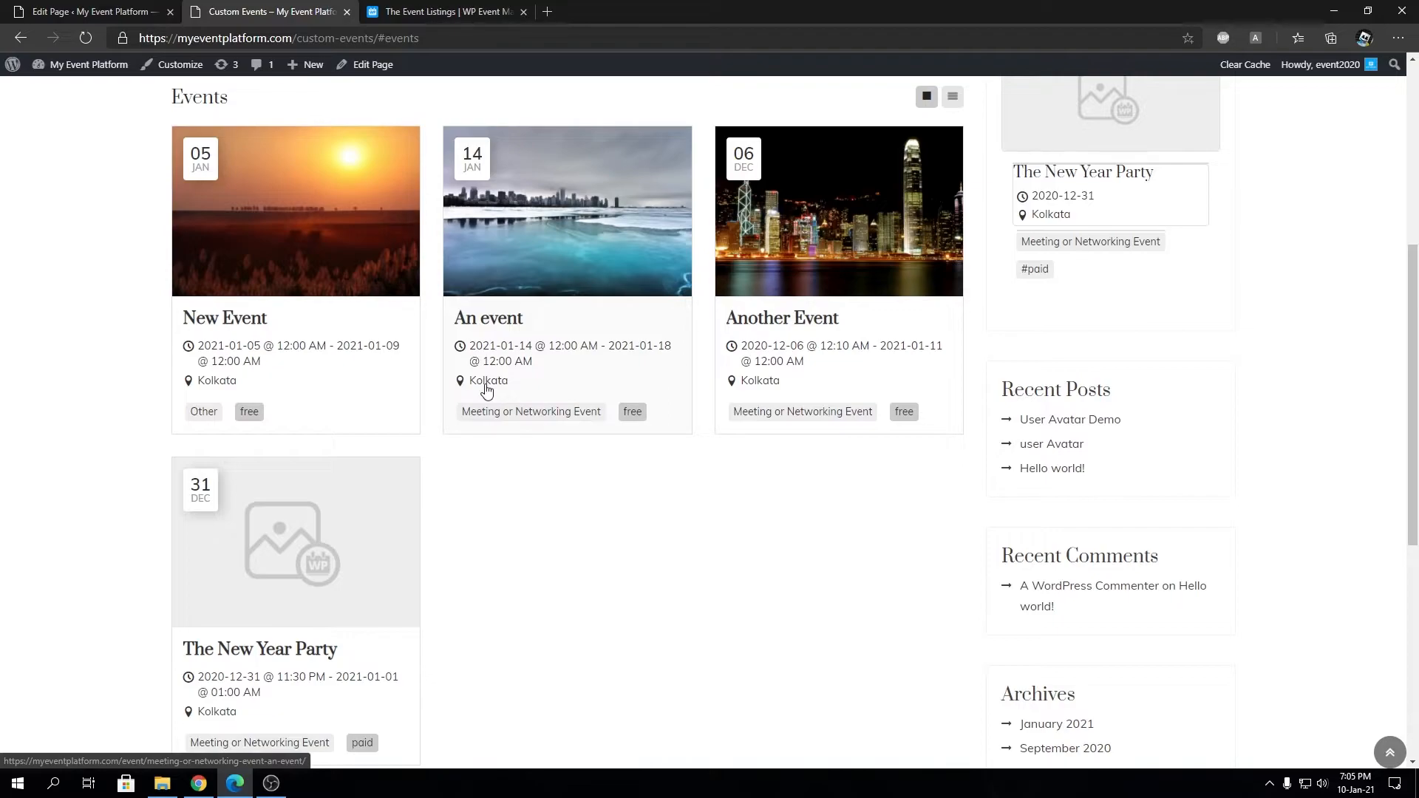
click(90, 12)
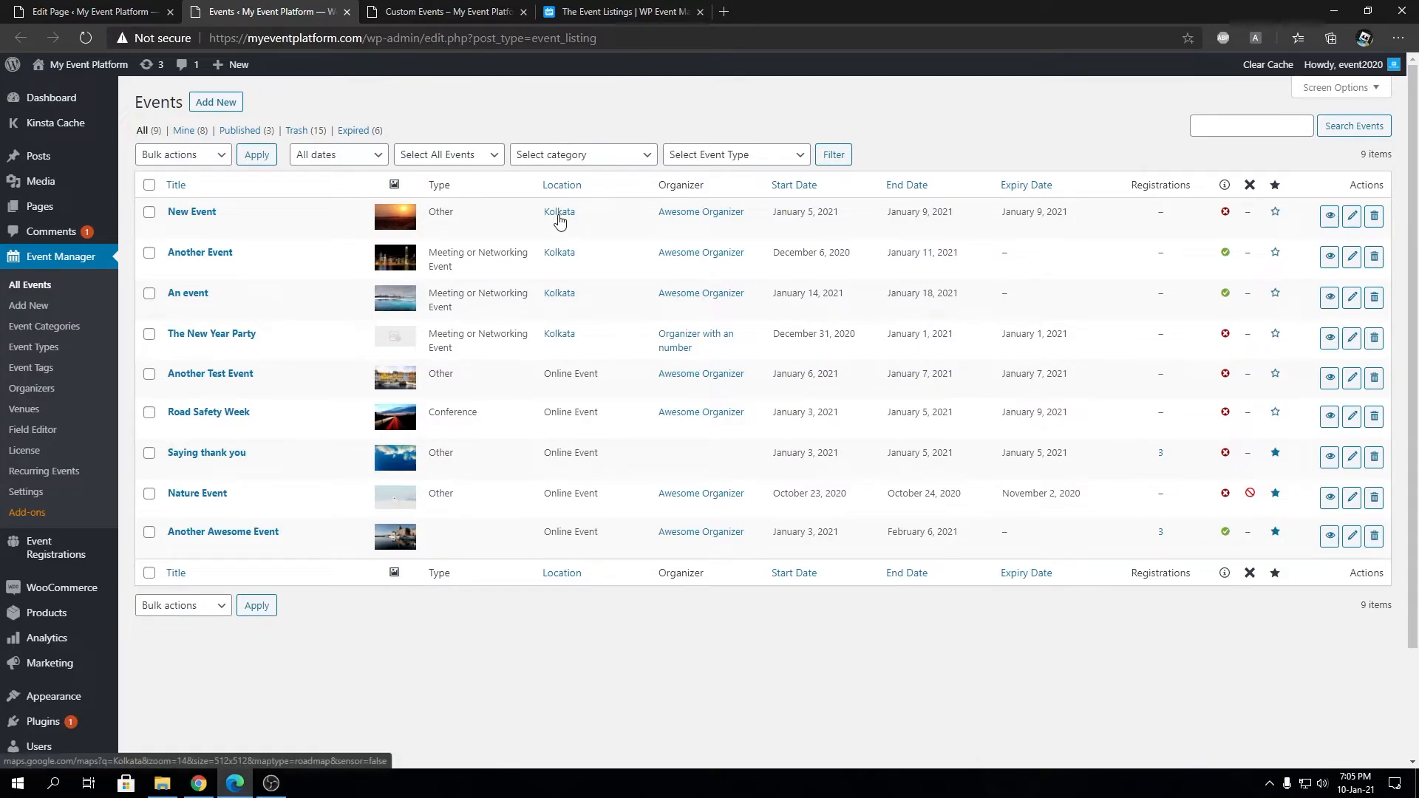
Review the All Events list showing four Kolkata and five online events among nine.
click(442, 10)
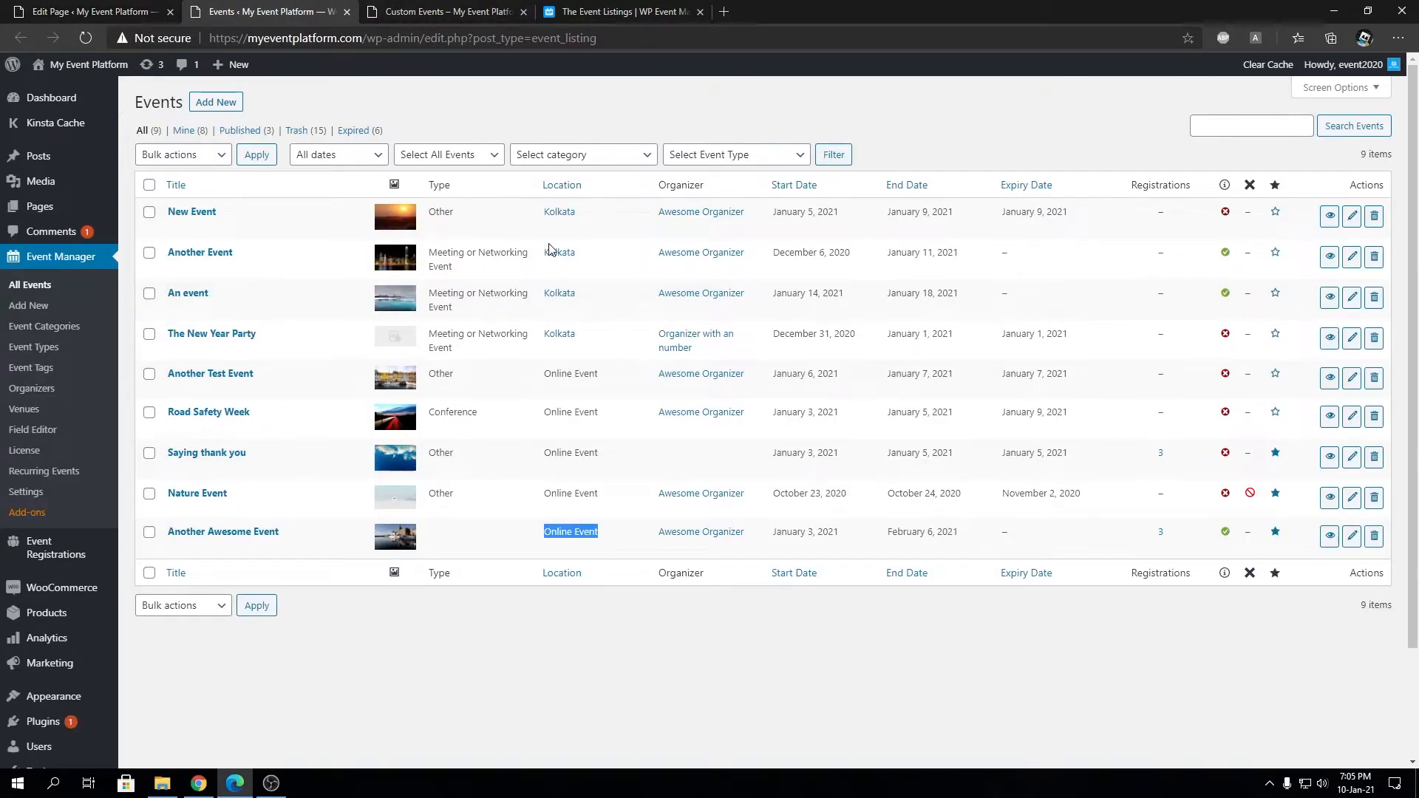
mouse_move(457, 170)
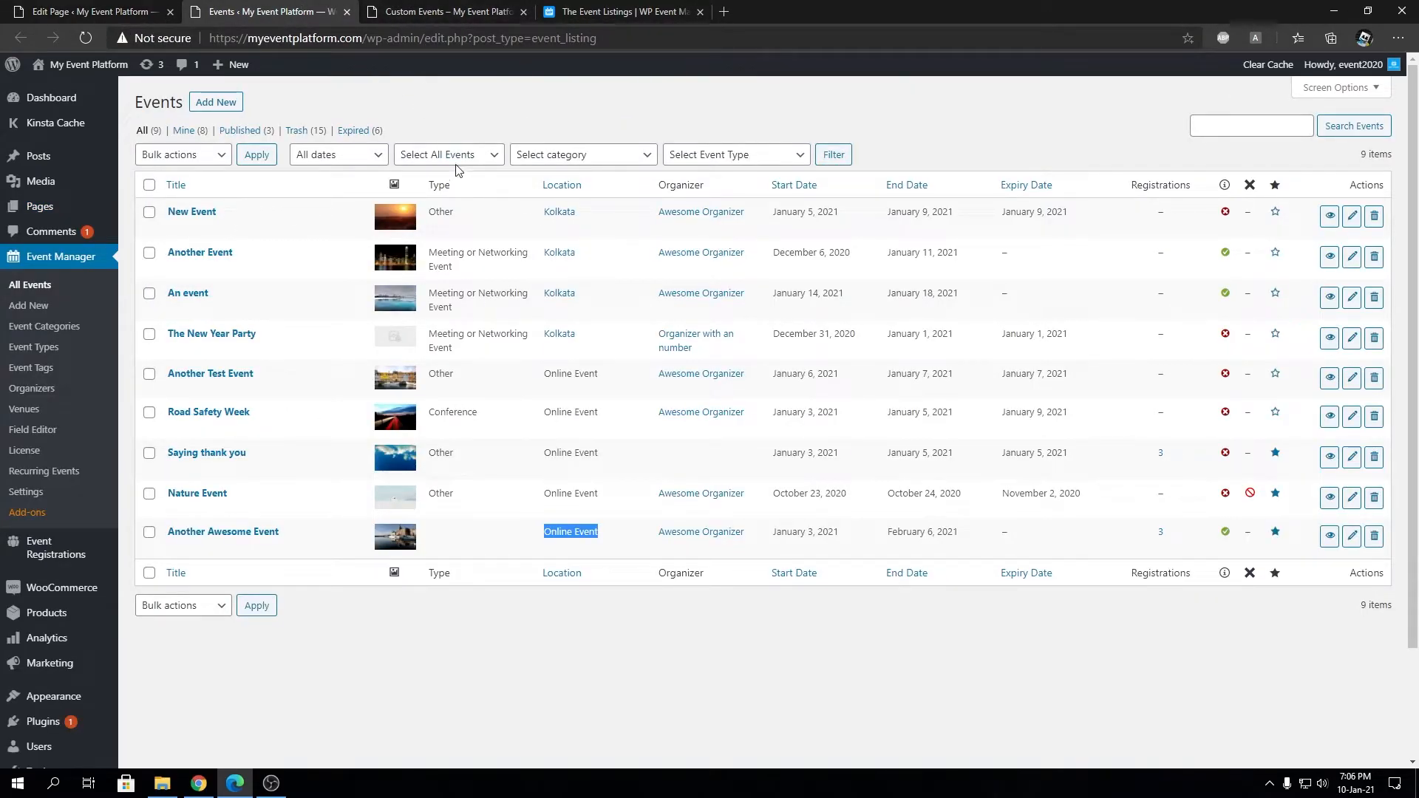
Remove the event_online='false' attribute leaving plain [events], save, and view the live page.
click(85, 10)
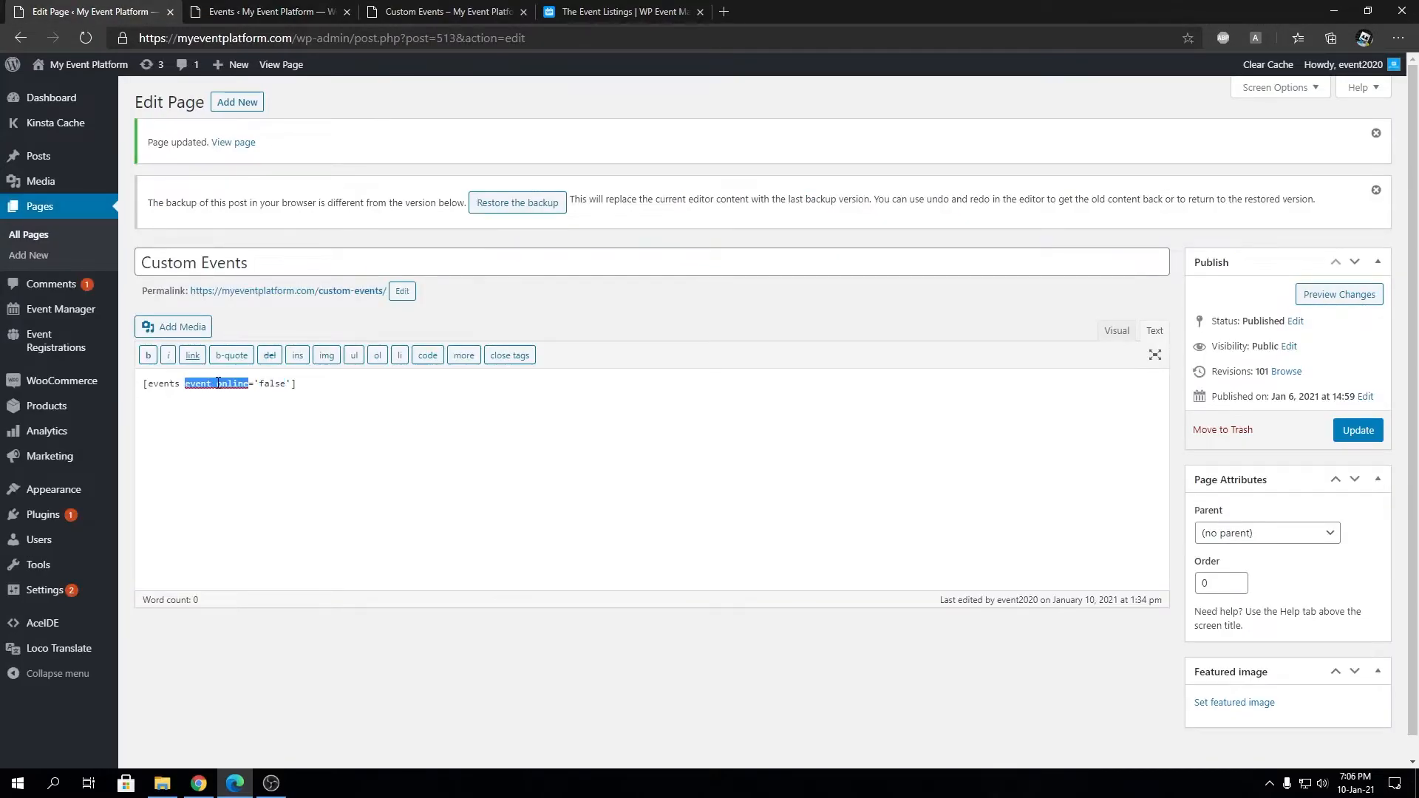
click(443, 10)
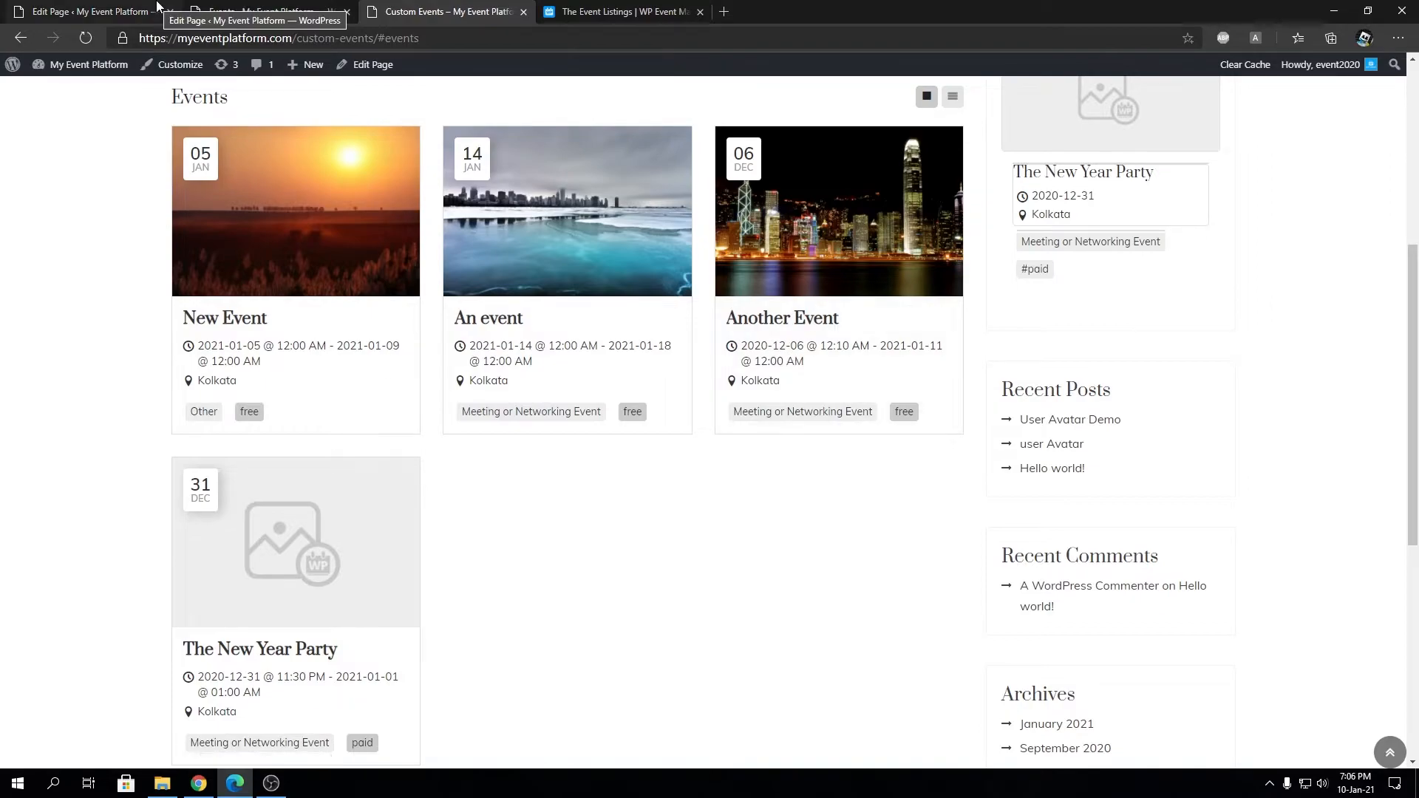
mouse_move(163, 61)
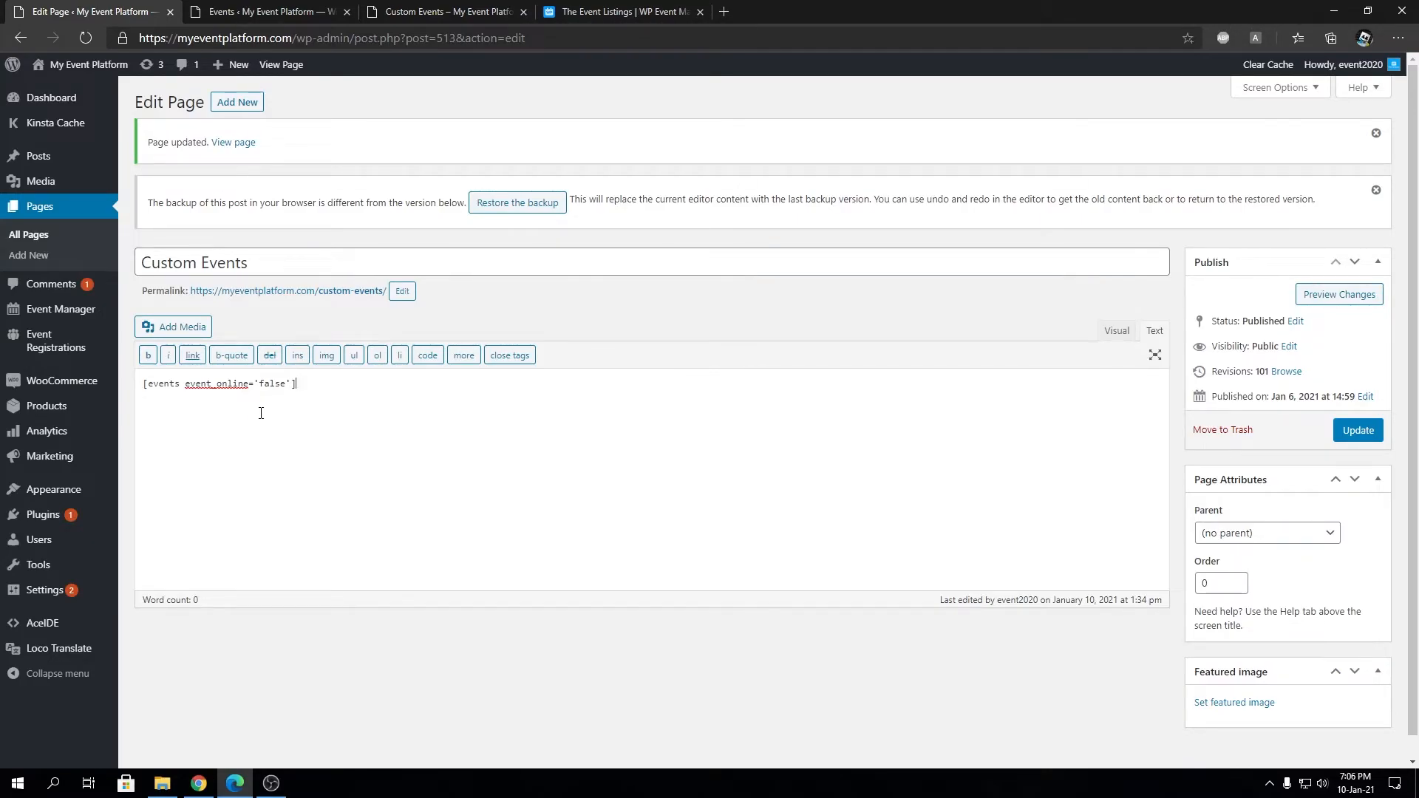
mouse_move(220, 408)
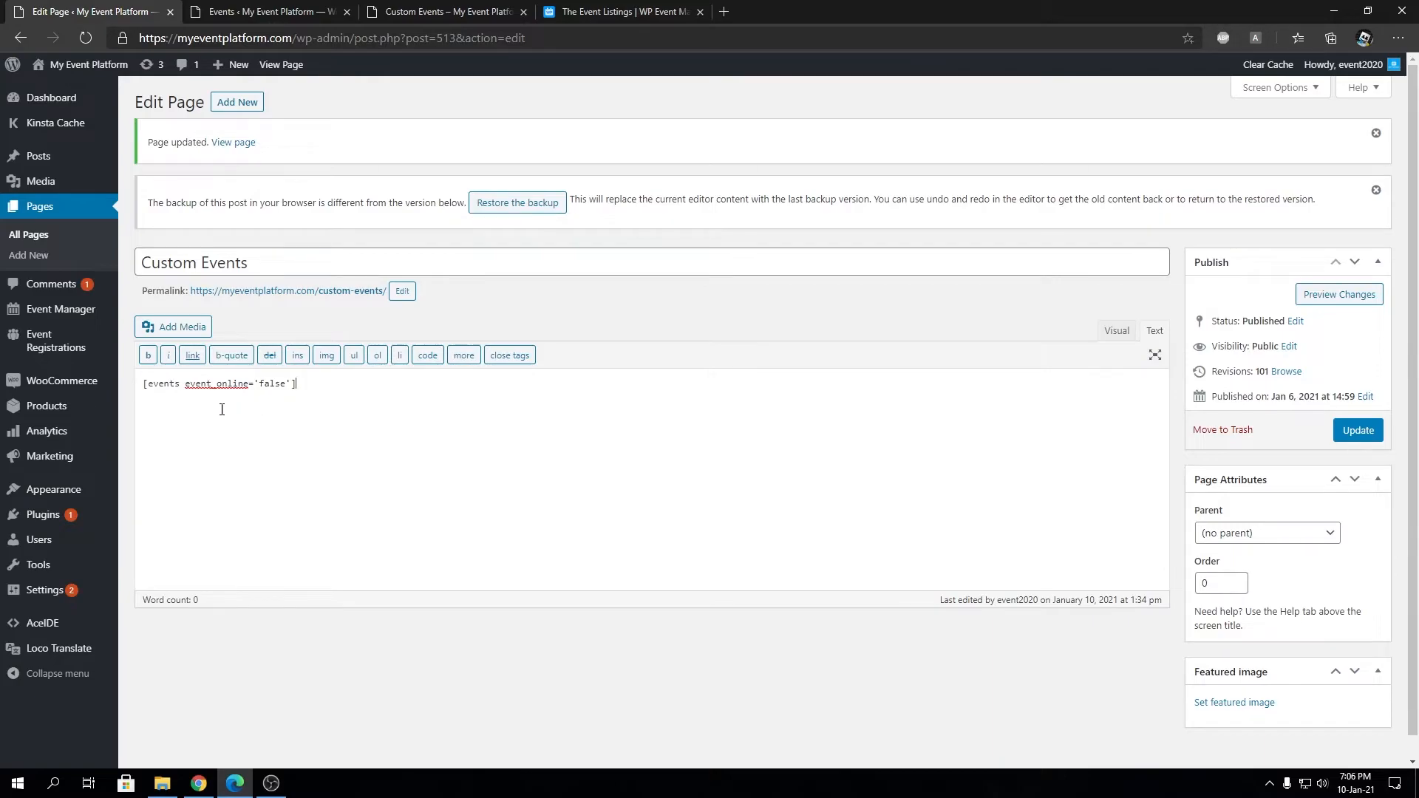
drag(185, 383, 288, 383)
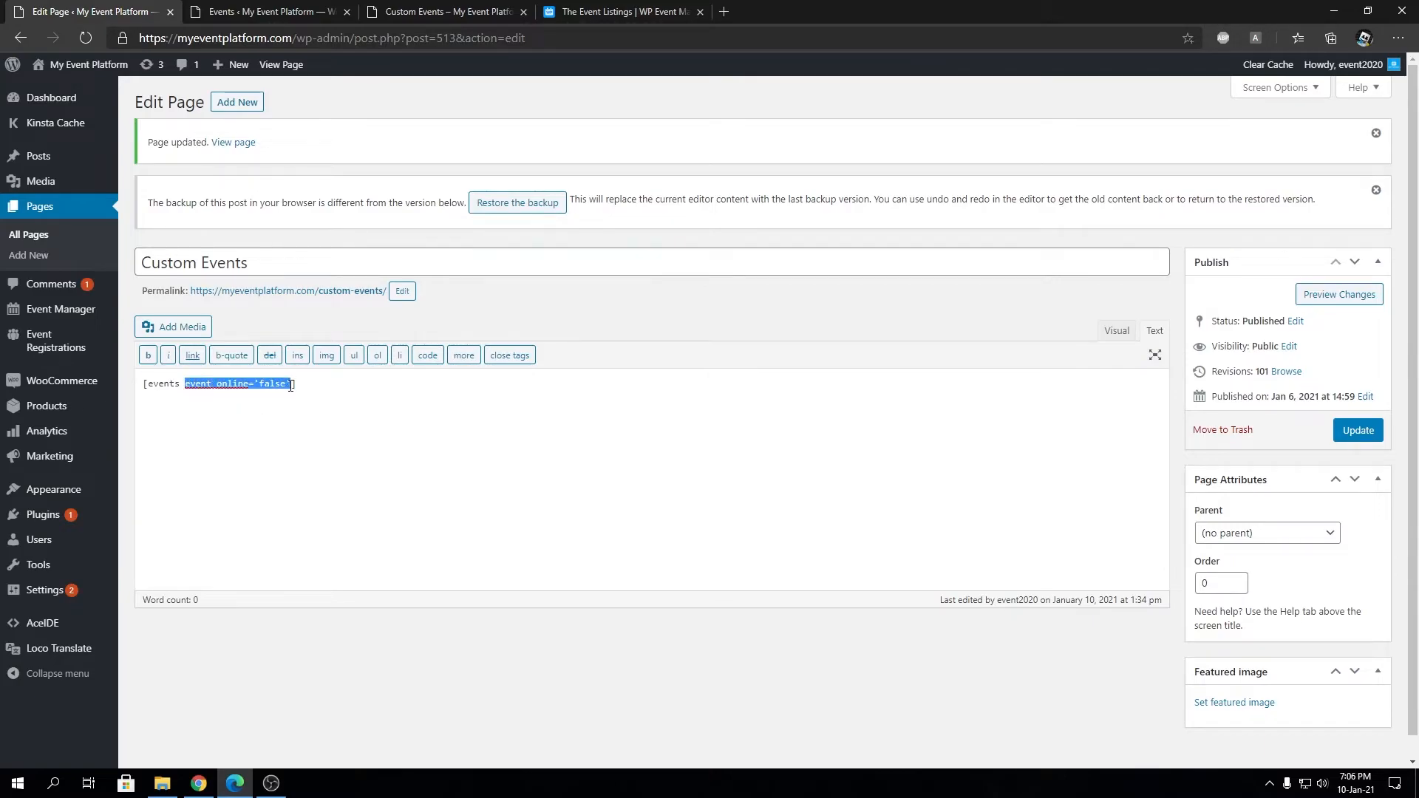
click(1357, 430)
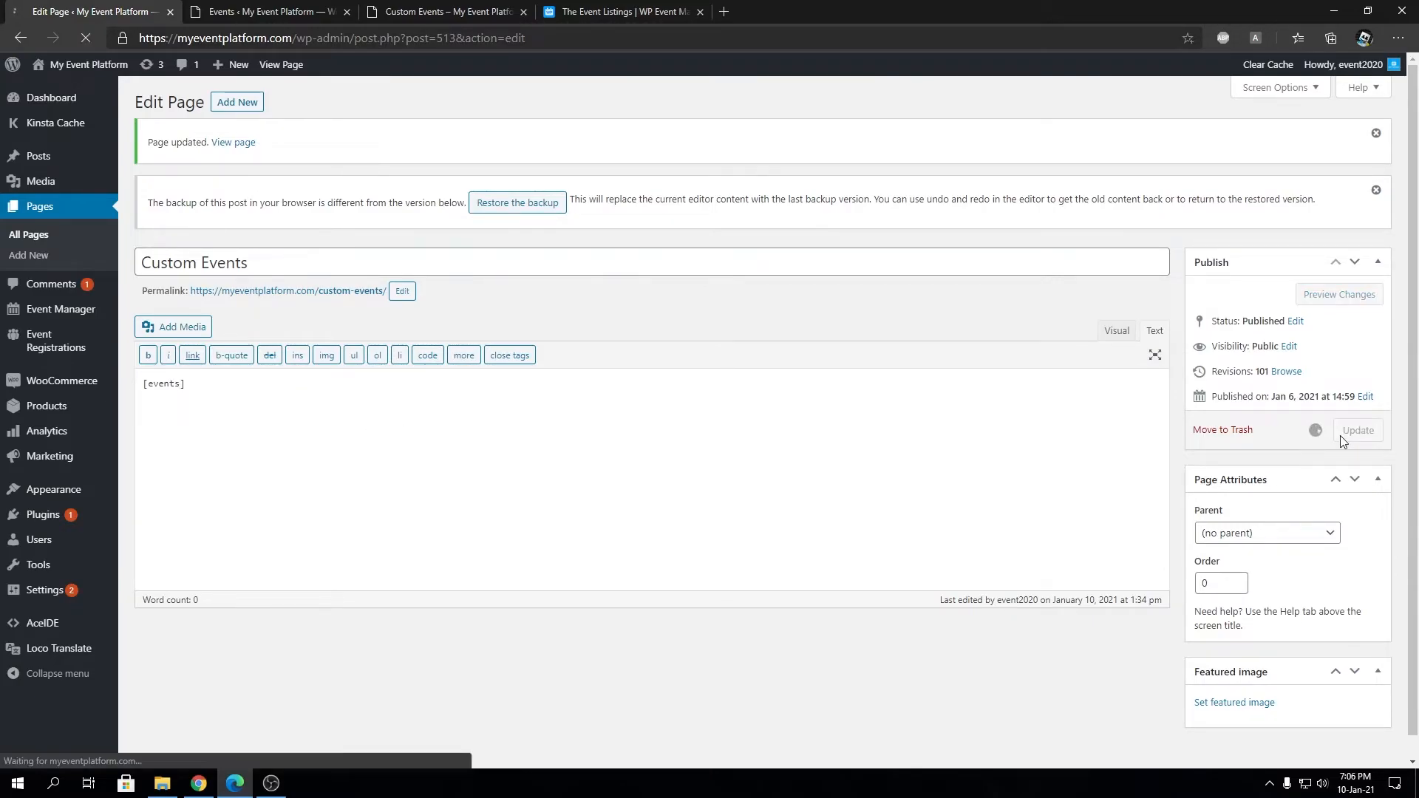
click(443, 11)
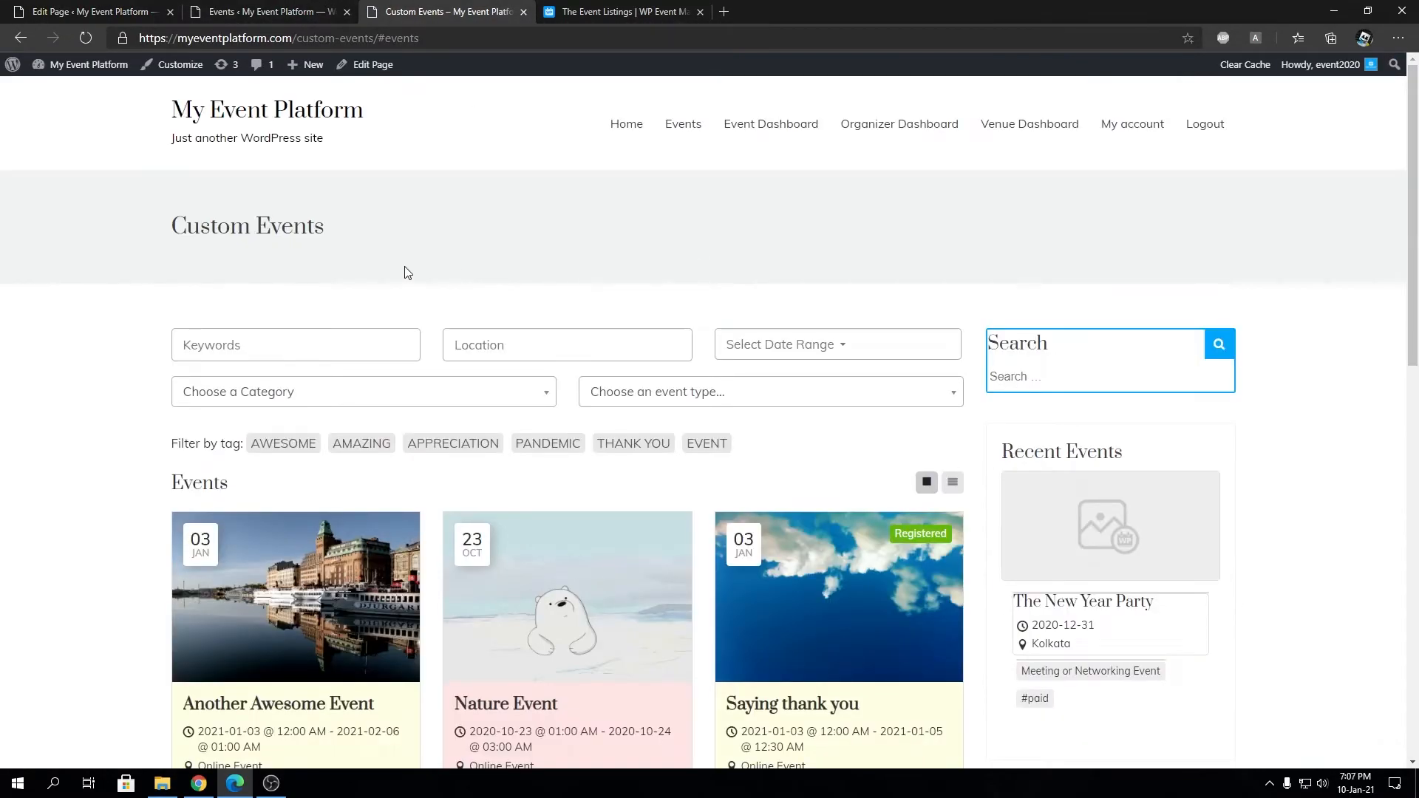
scroll(down, 3)
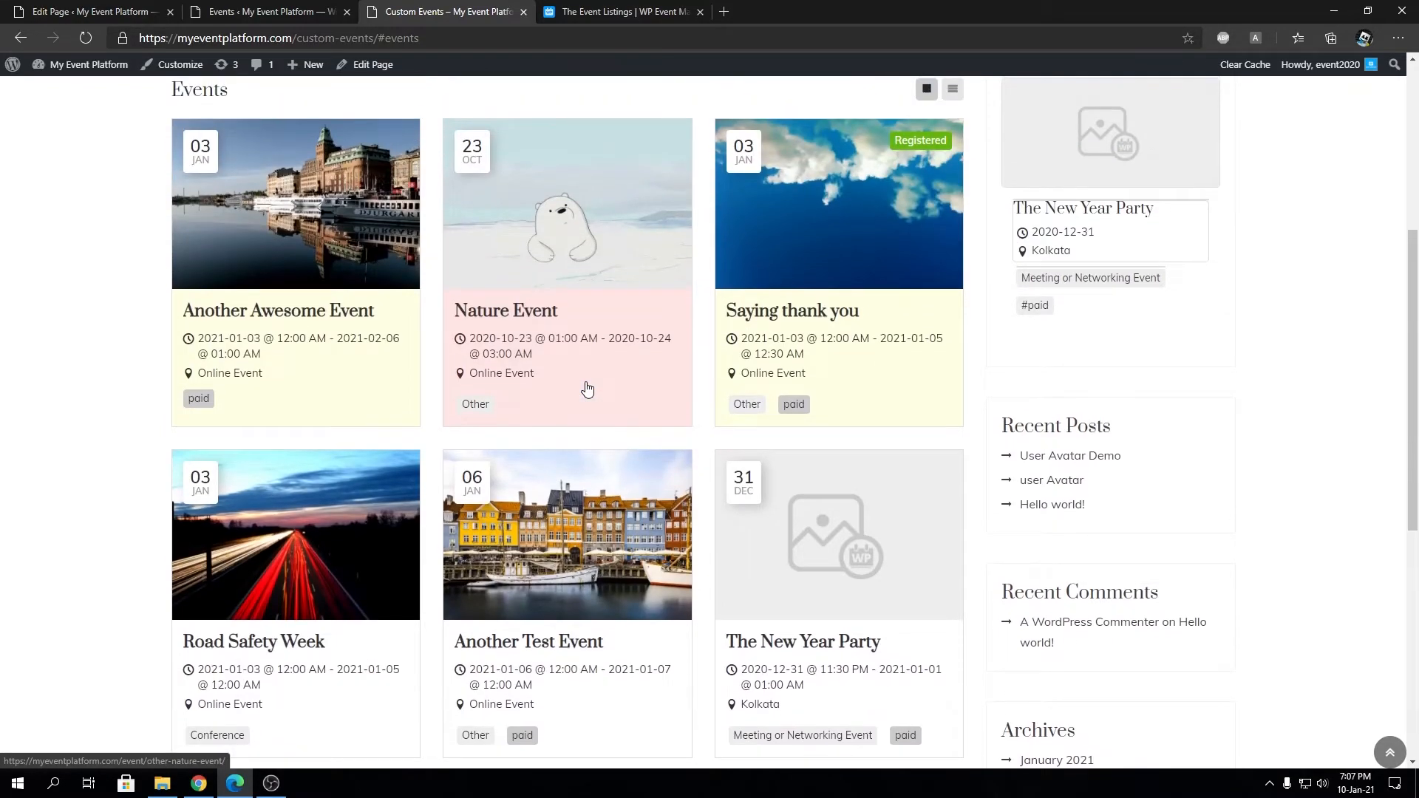
click(622, 11)
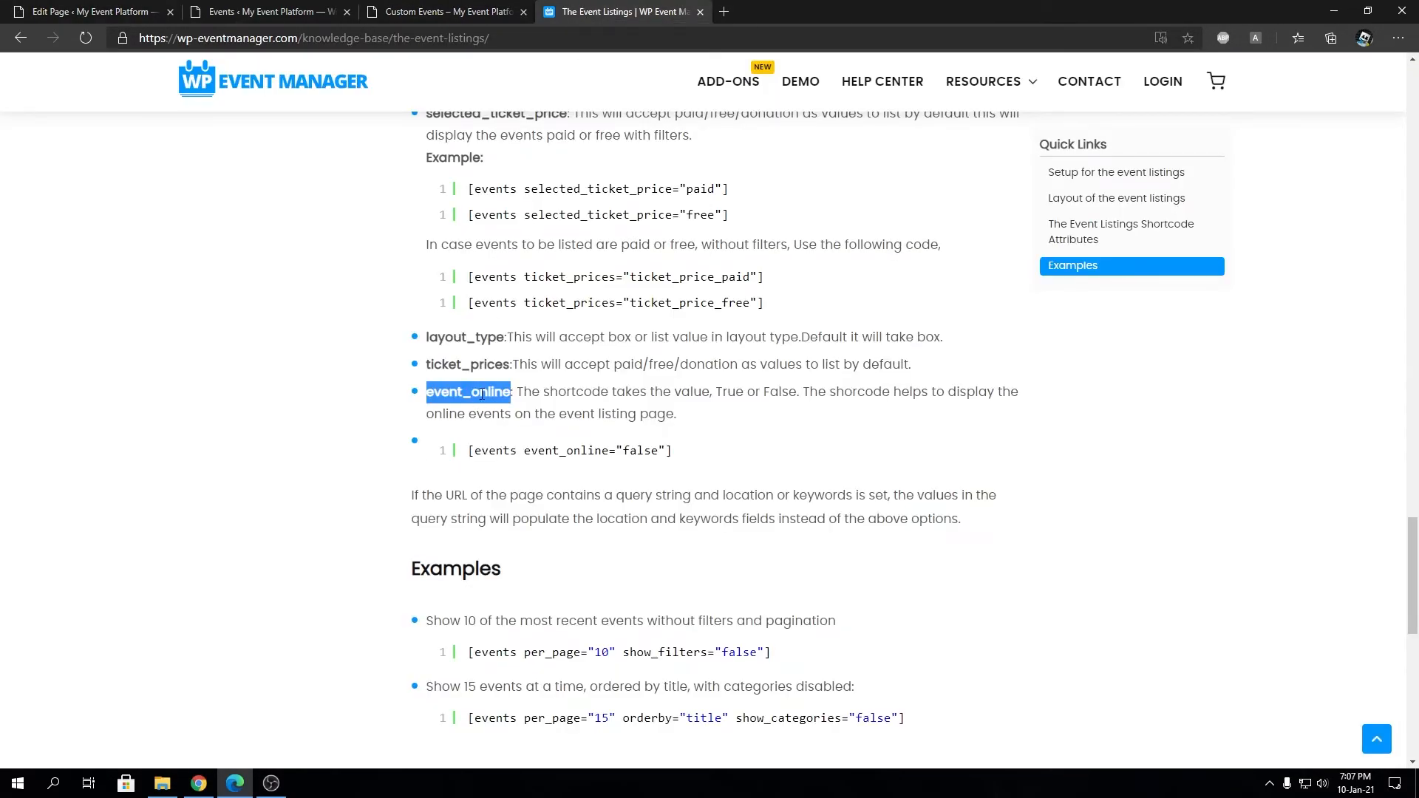
click(443, 11)
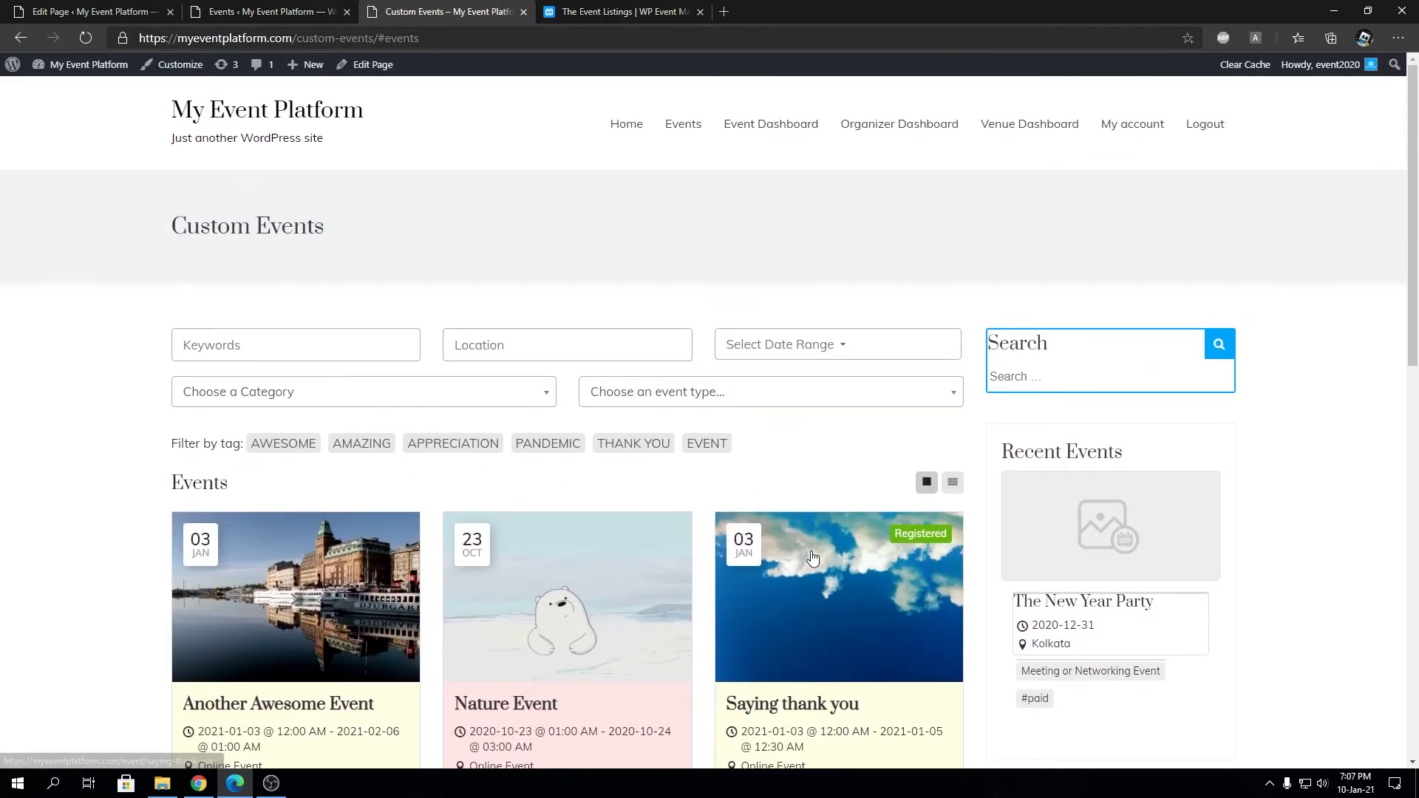
scroll(down, 3)
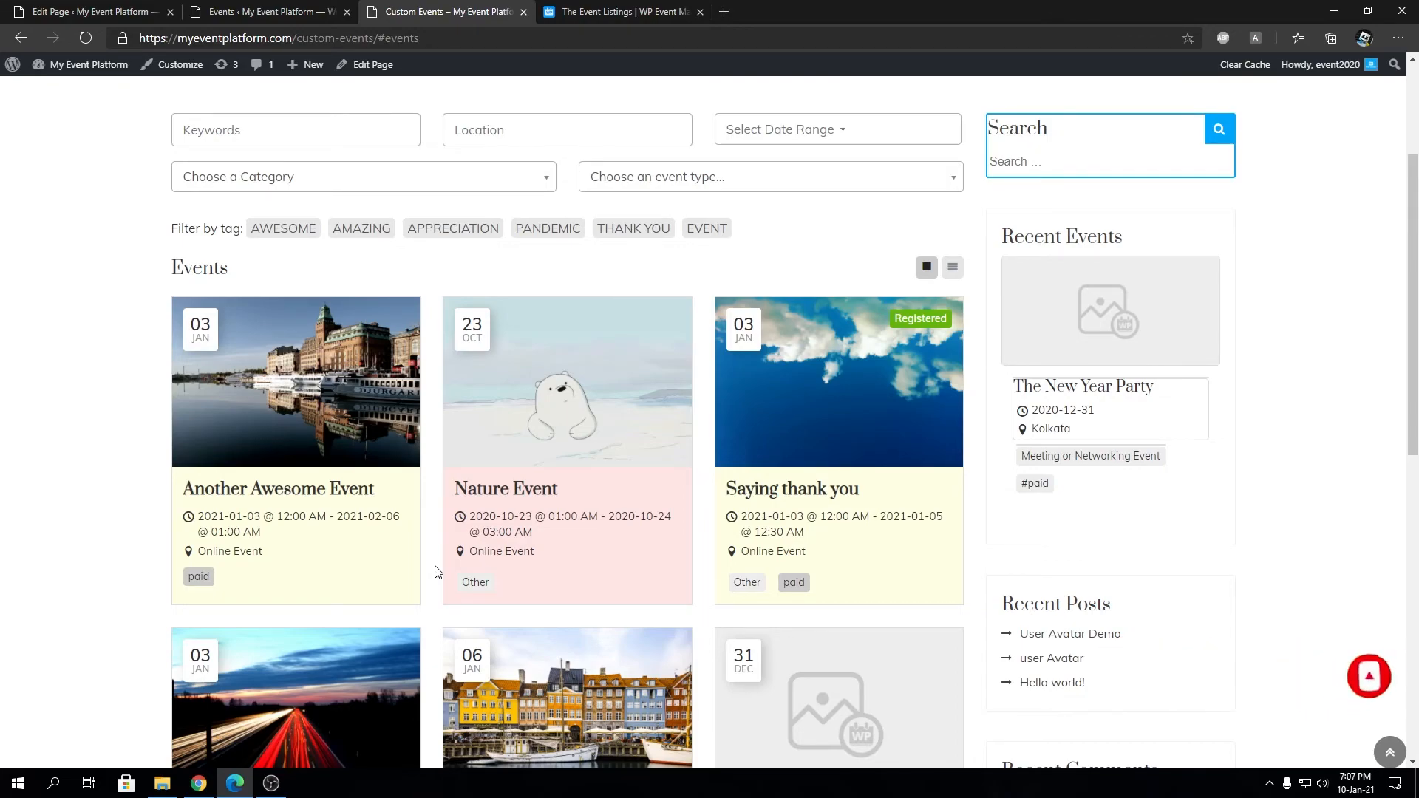
mouse_move(434, 581)
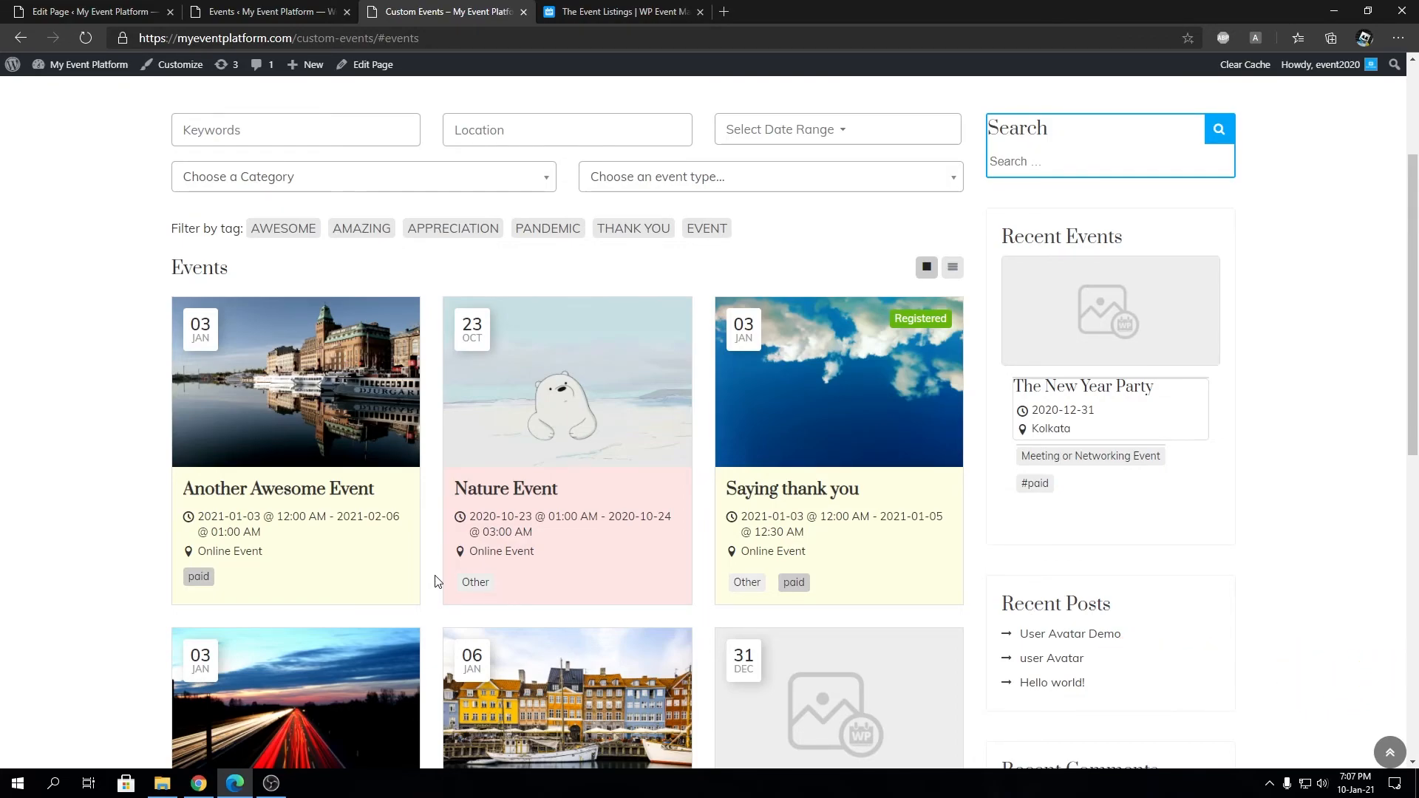